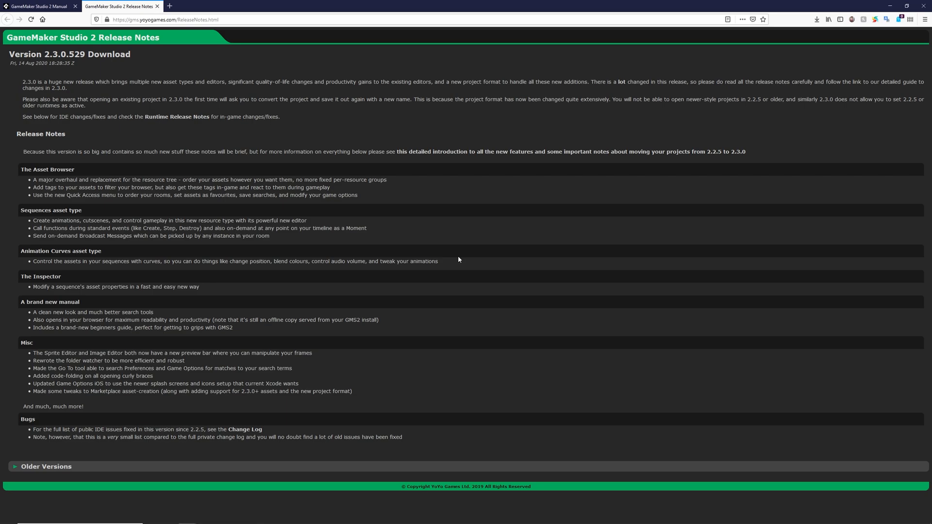
mouse_move(426, 268)
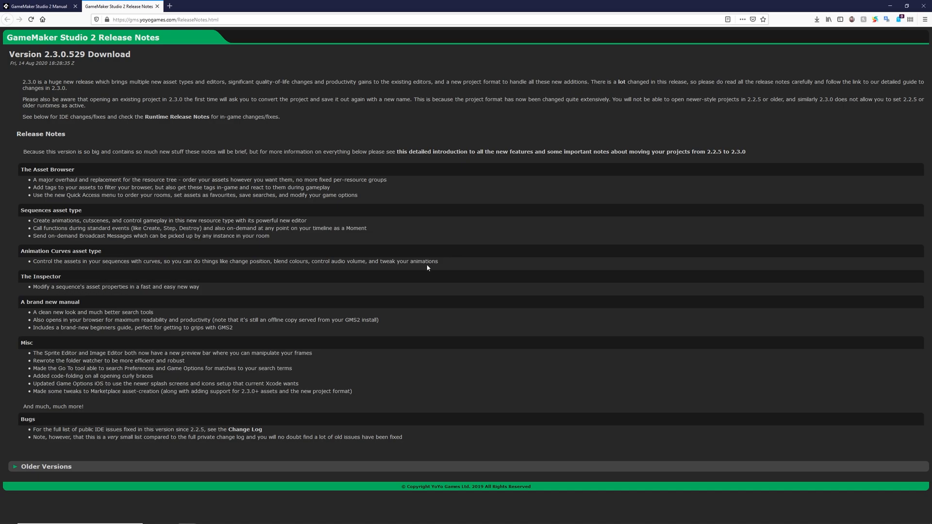
- Expand and collapse the Game Options group in the Asset Browser
left_click_drag(19, 169, 357, 196)
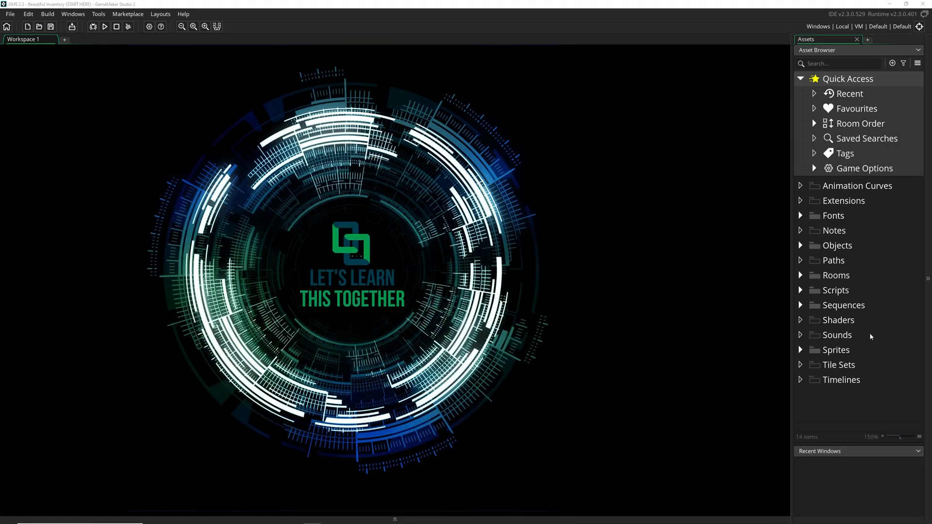
mouse_move(850, 330)
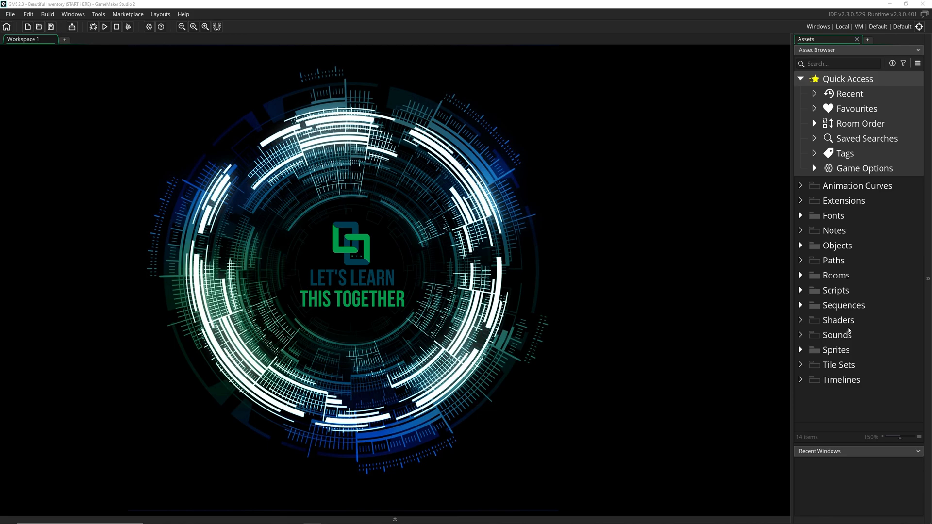
mouse_move(818, 108)
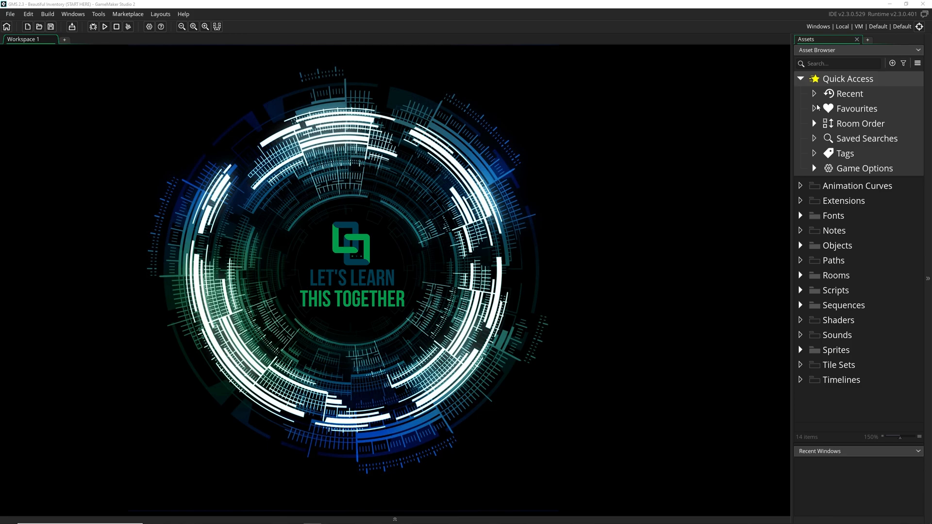
mouse_move(844, 174)
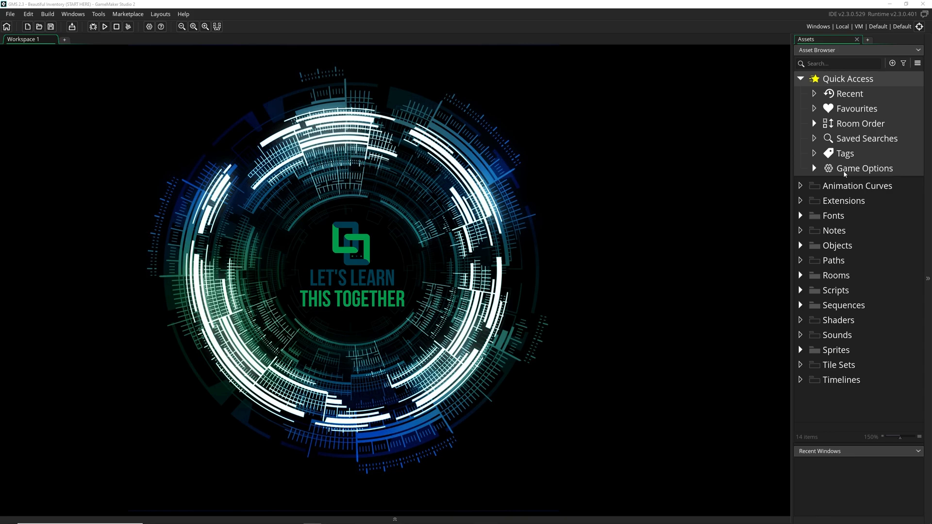
left_click(814, 168)
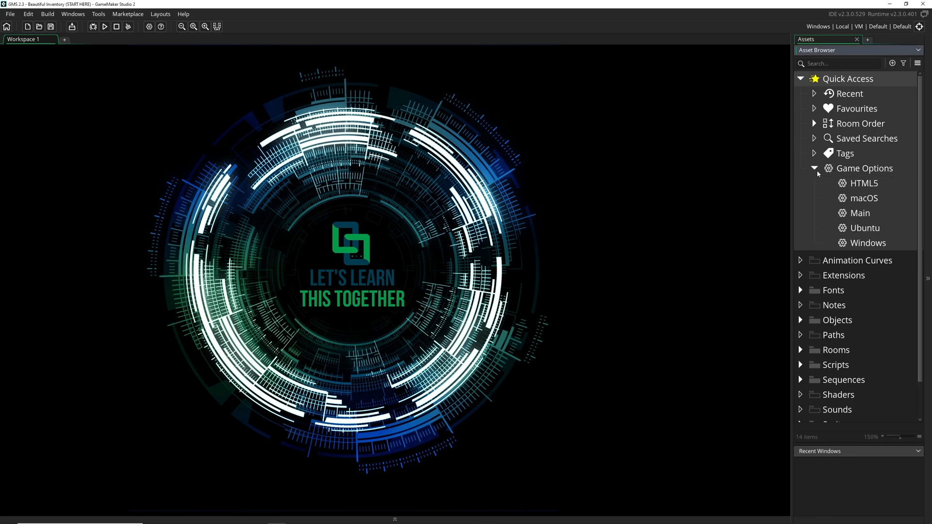
left_click(815, 168)
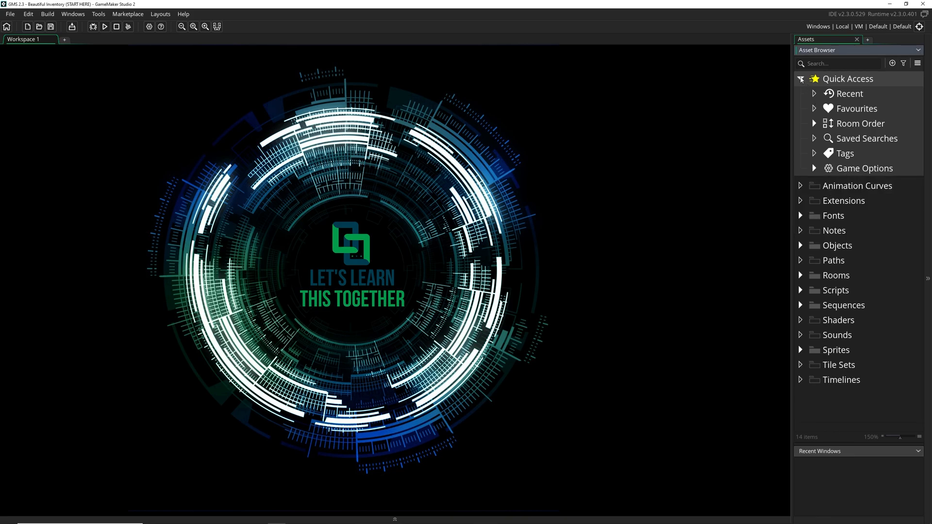
- Collapse the Quick Access group and expand Fonts to reveal fntLarger and fntSmaller
left_click(846, 79)
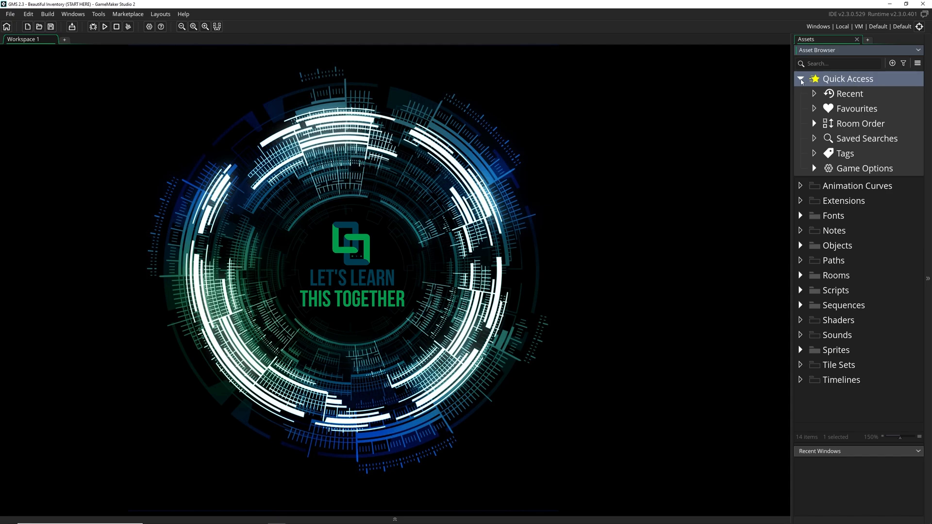
left_click(802, 78)
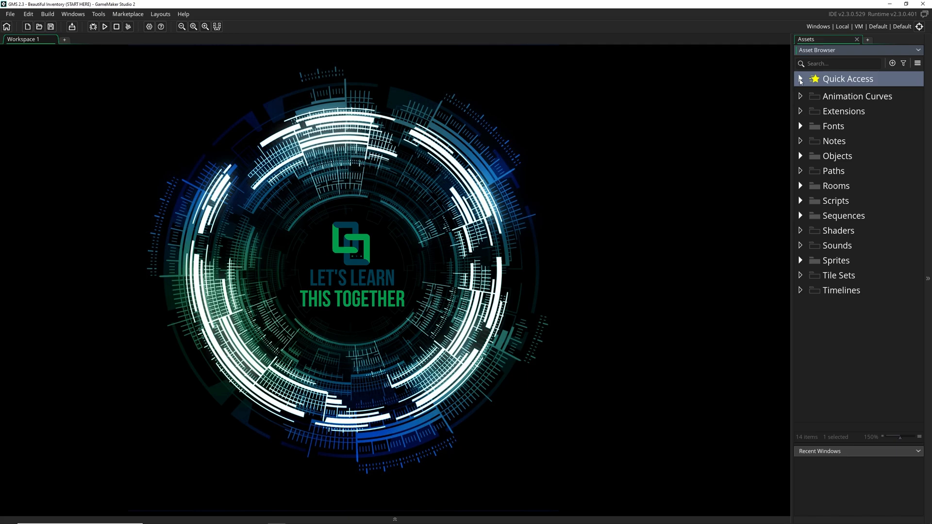
left_click(841, 290)
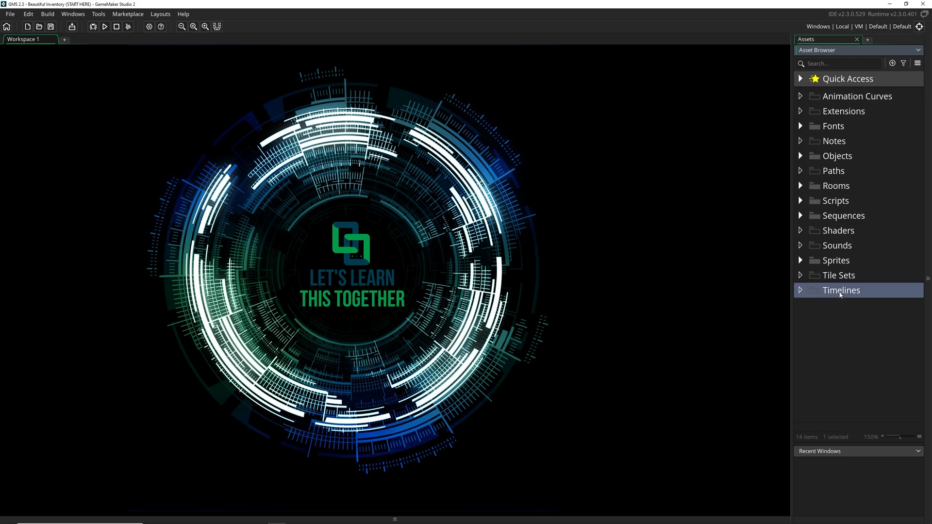
left_click(843, 216)
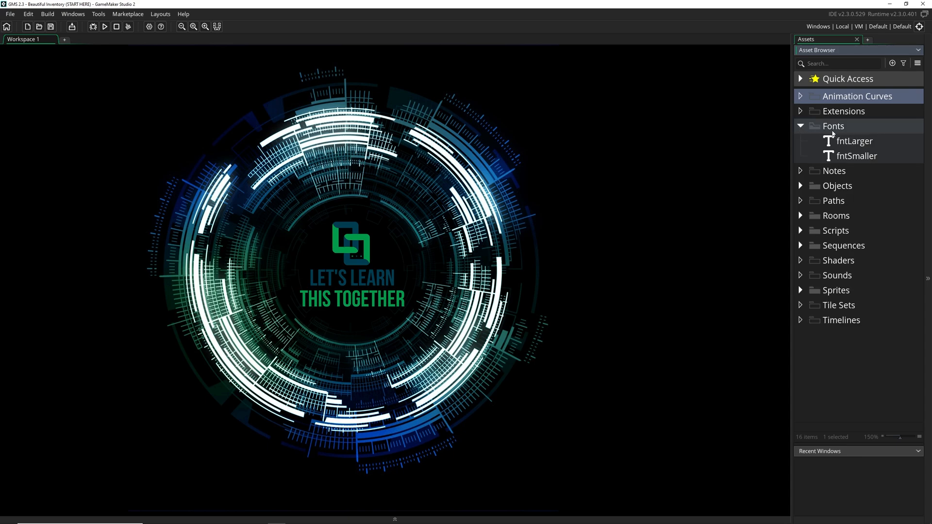
- Create Object12 inside Fonts, tag it green, and colour the Fonts folder red
right_click(834, 127)
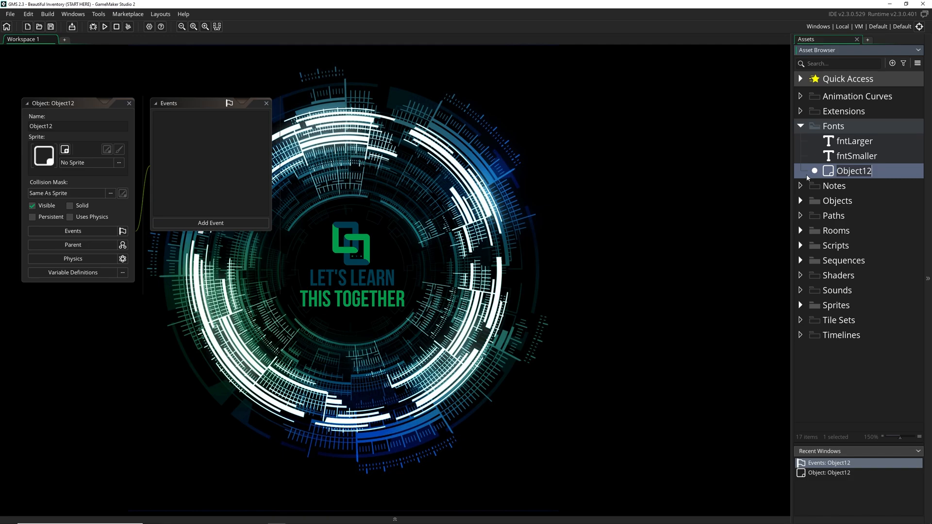
left_click(815, 171)
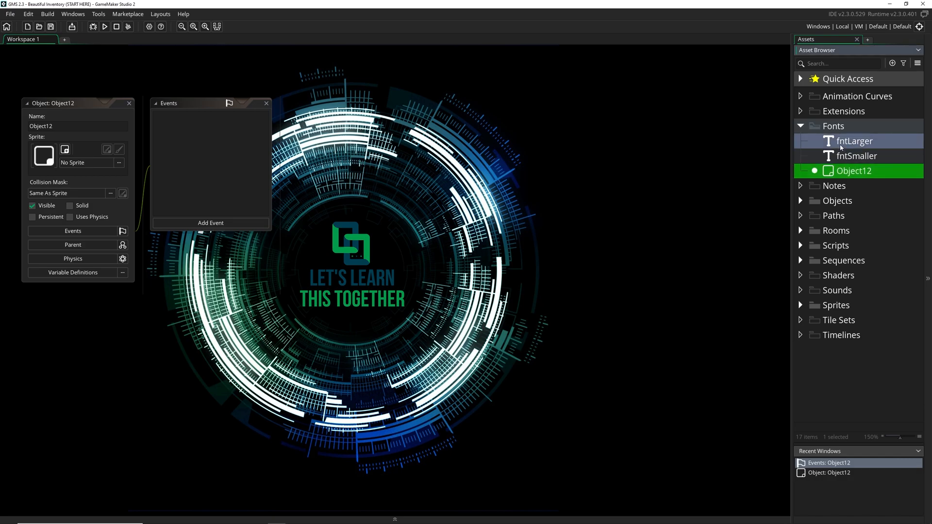
left_click(834, 125)
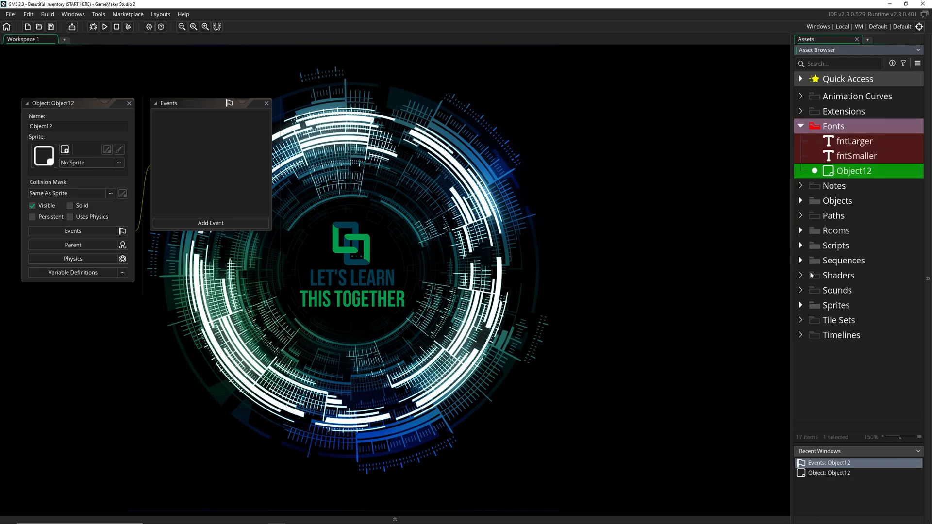
mouse_move(846, 217)
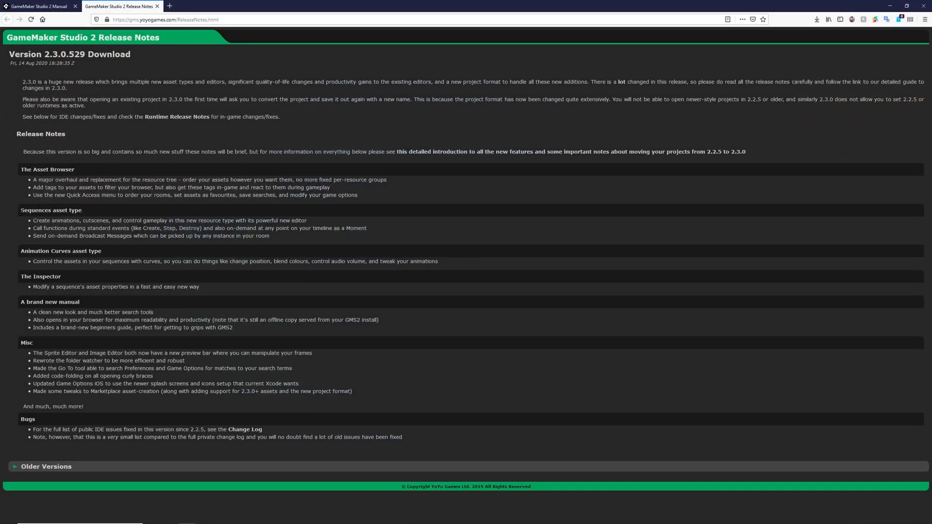
mouse_move(301, 239)
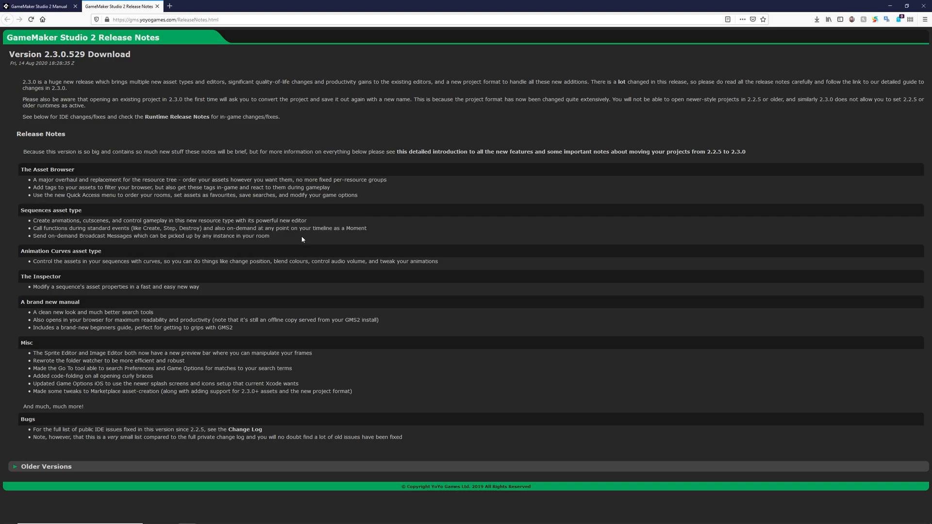
mouse_move(714, 119)
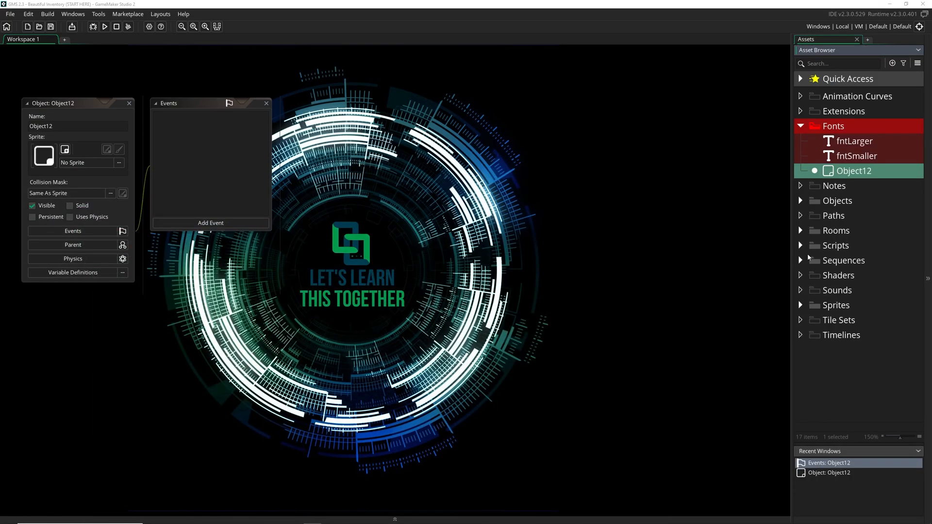
- Load sqDescriptionAnimation, reveal sprDescription's Position and Scale tracks, and preview the animation
double_click(880, 275)
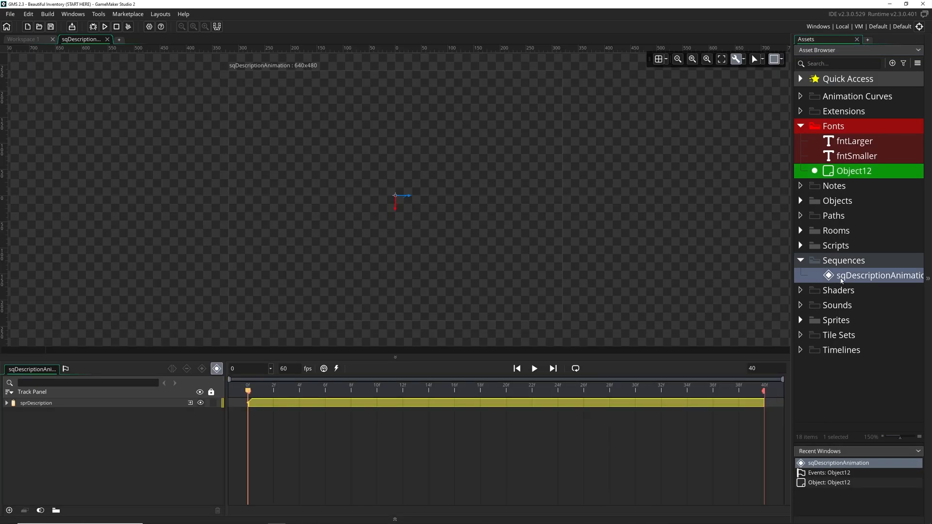
left_click(6, 403)
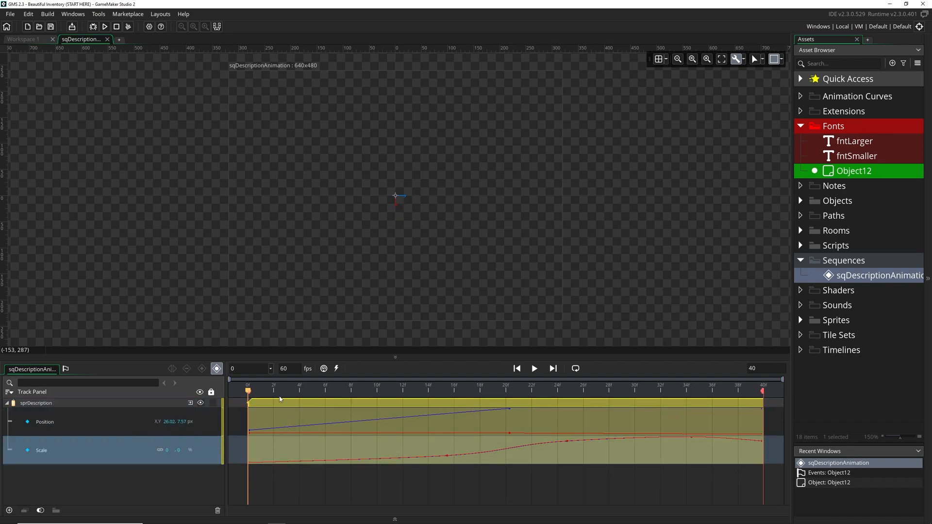
mouse_move(237, 393)
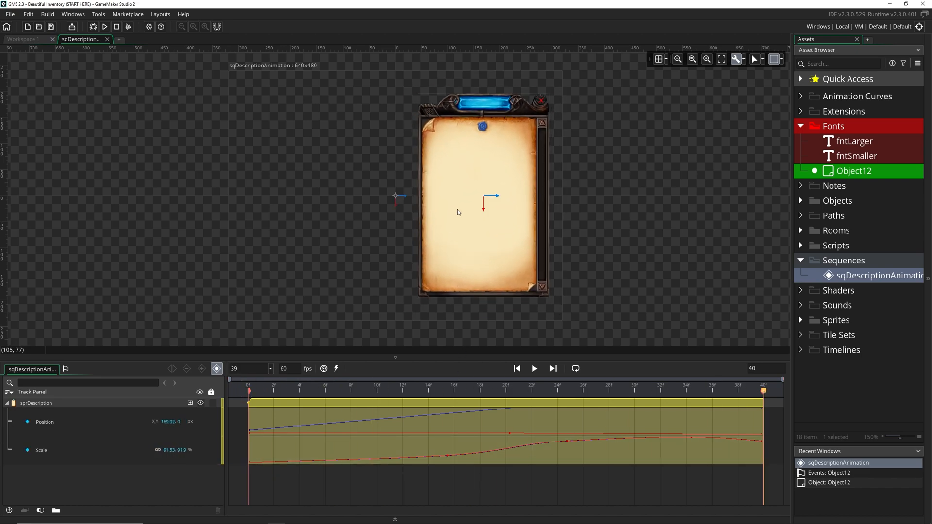
mouse_move(507, 173)
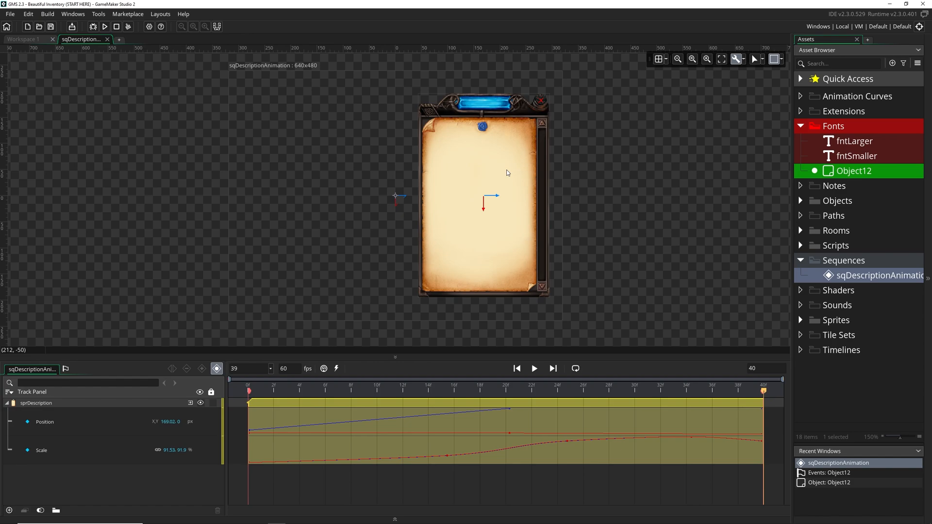
left_click(674, 391)
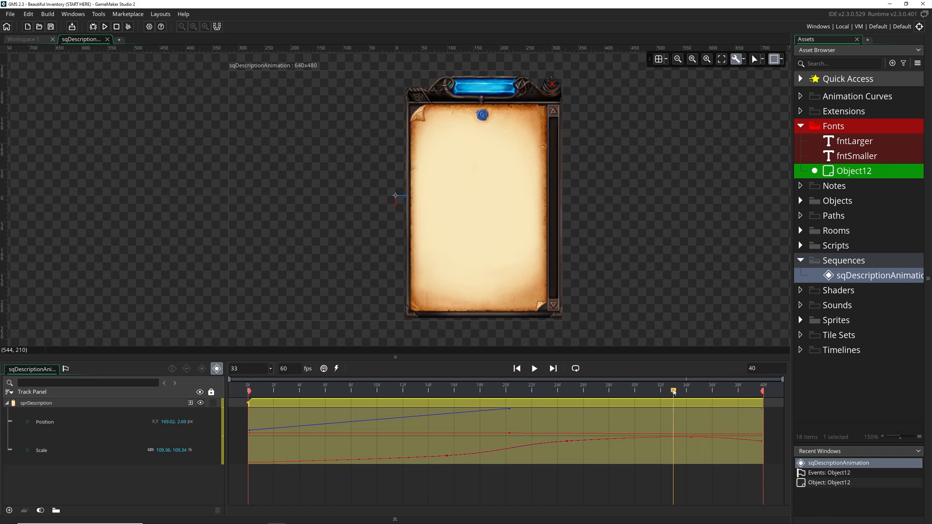
- Inspect the Scale track's embedded curve and return to the Dope Sheet
left_click(286, 390)
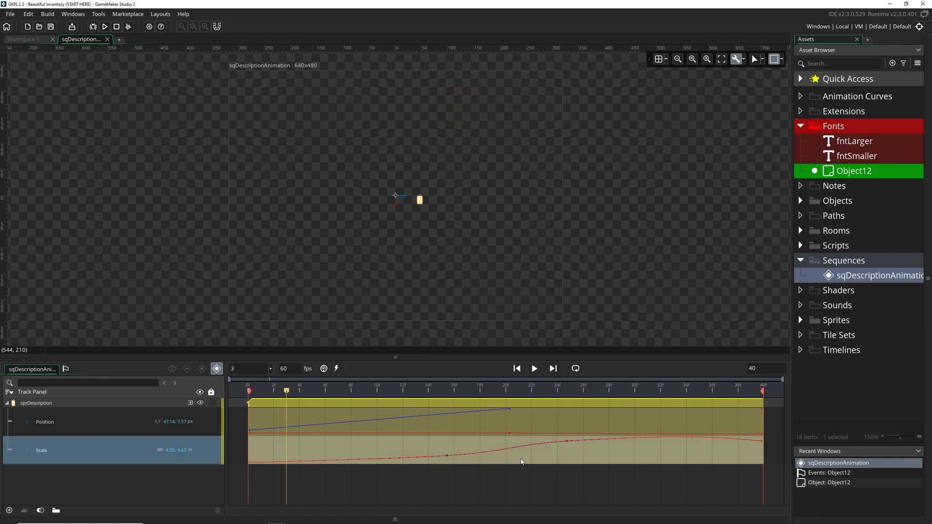
double_click(41, 449)
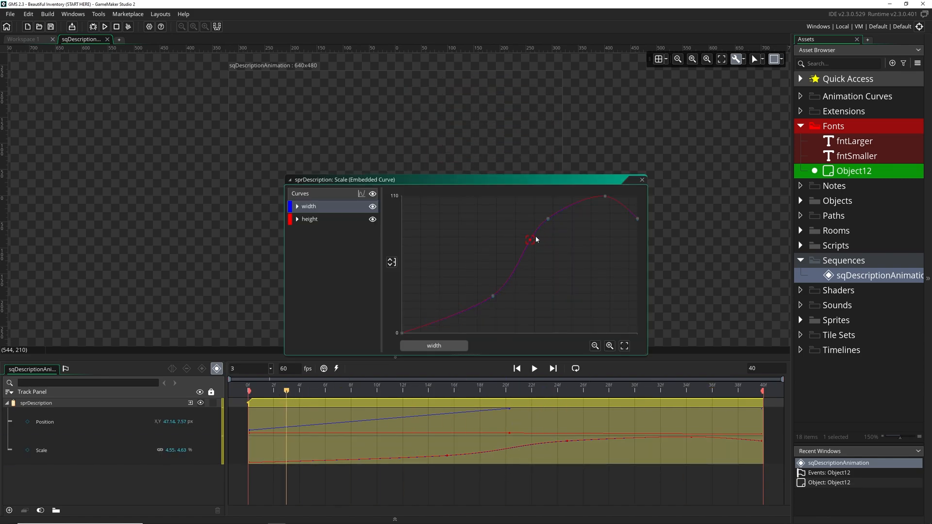
left_click(642, 179)
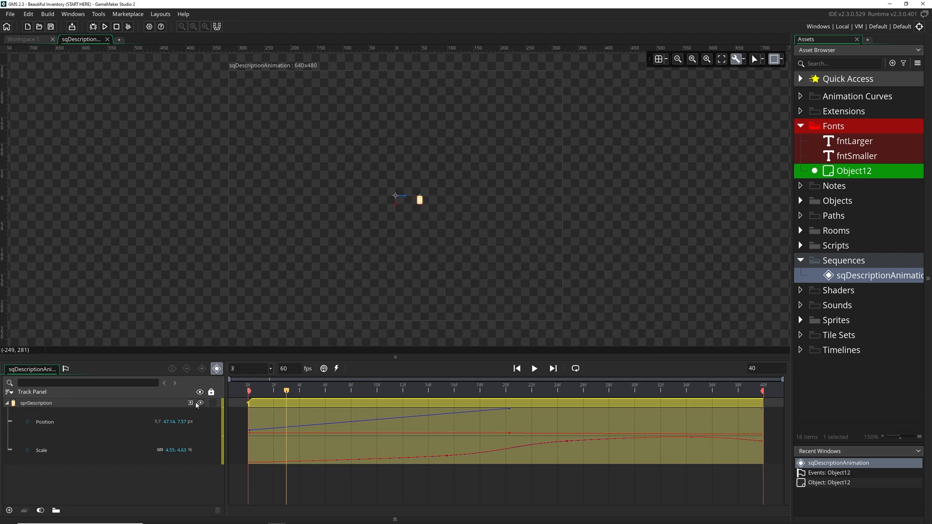
left_click(190, 403)
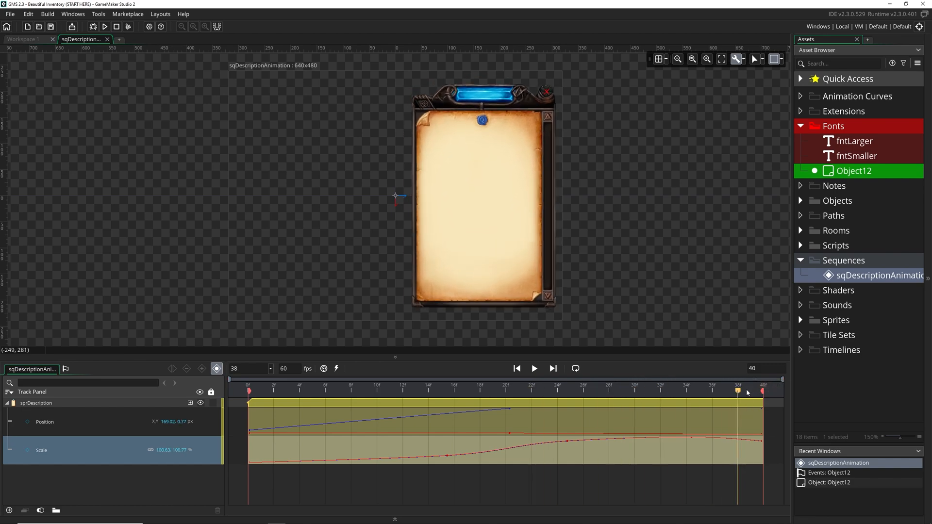
- Scrub the playhead across later frames to watch the description panel grow and move
left_click(415, 391)
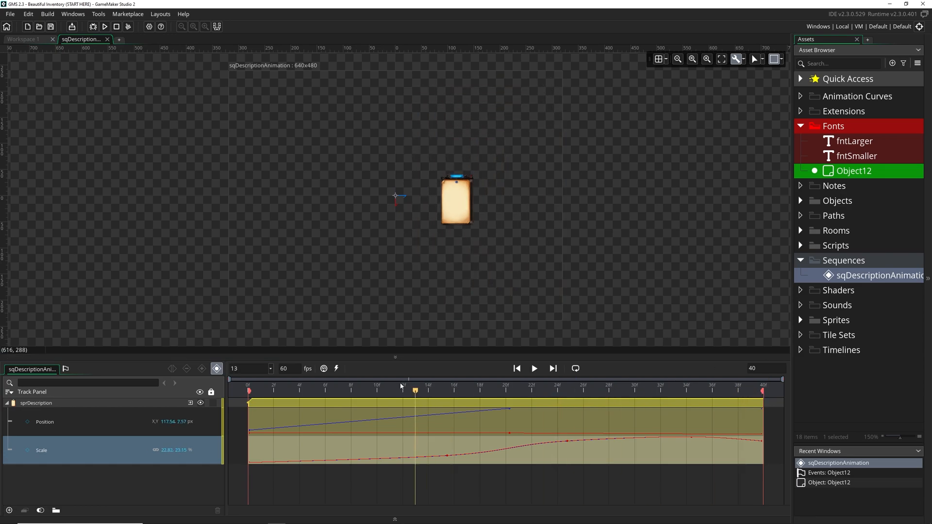
left_click(377, 391)
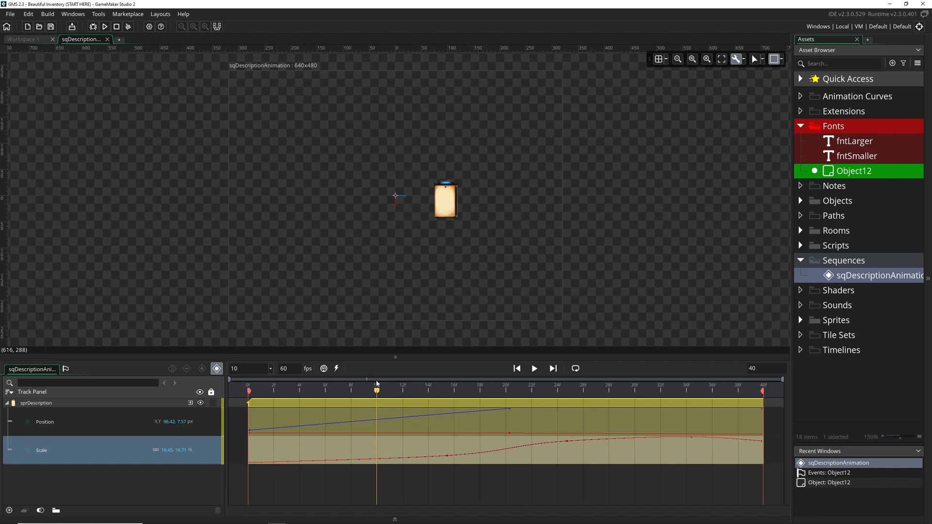
left_click(428, 391)
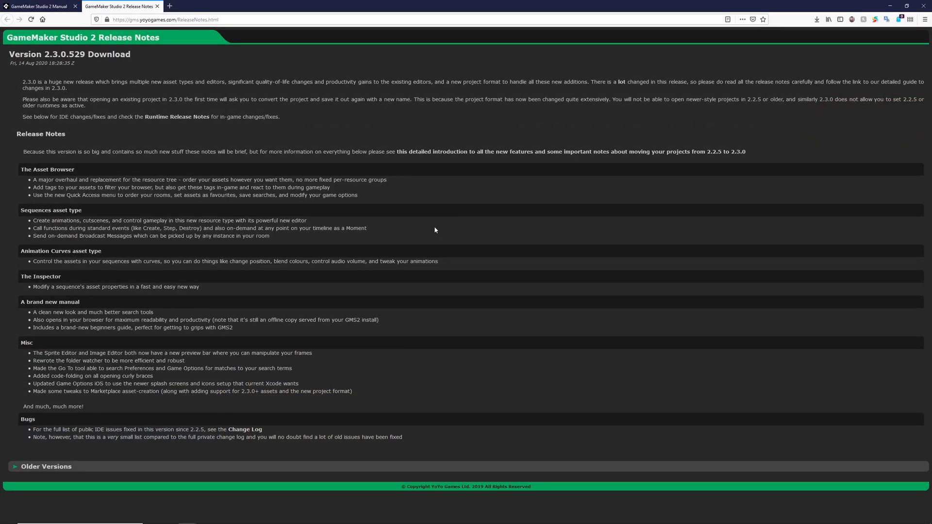
mouse_move(444, 269)
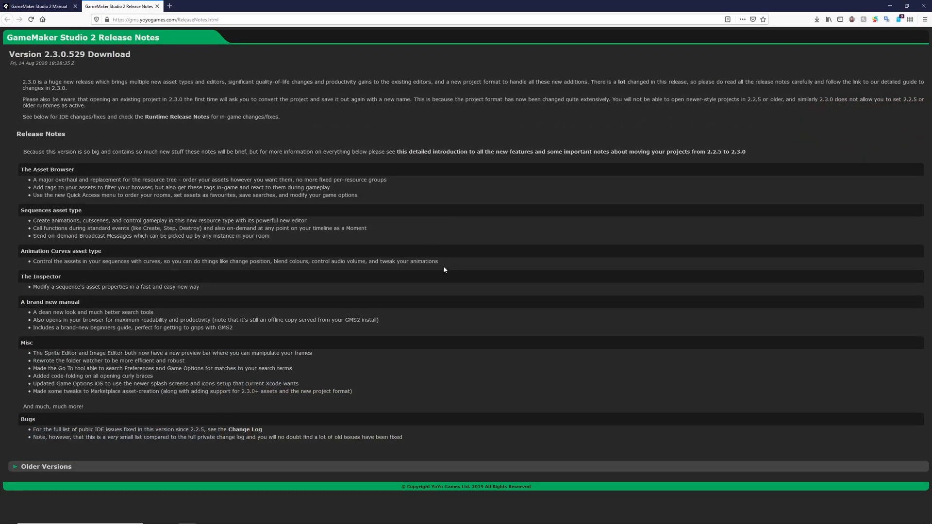
mouse_move(138, 251)
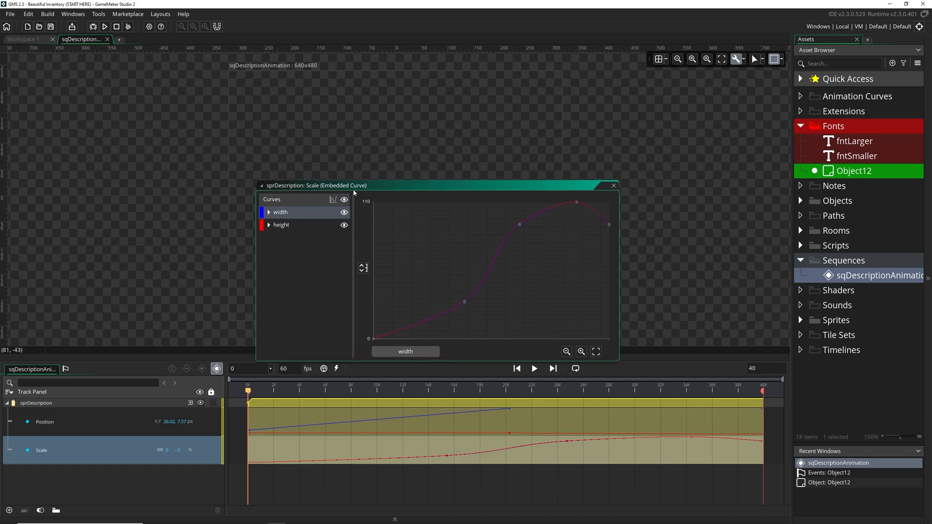
mouse_move(614, 186)
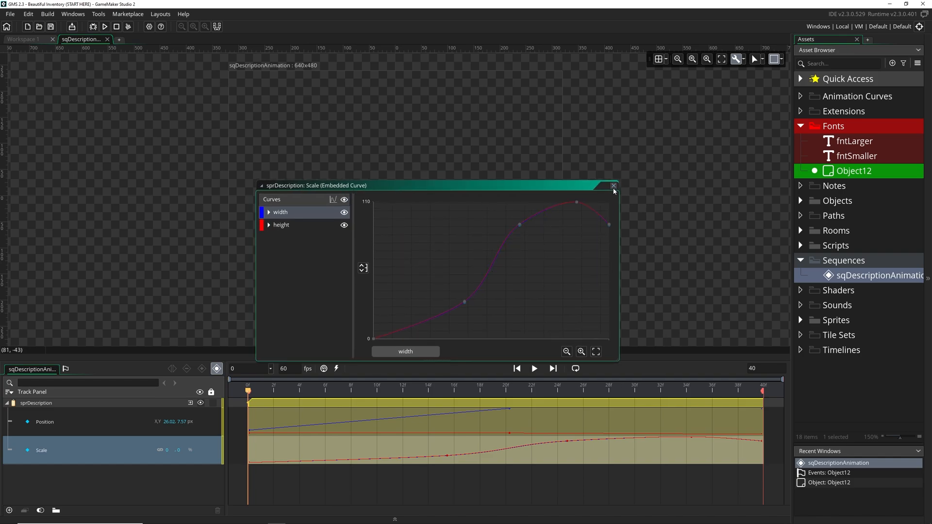
- Export the Scale track's embedded curve as a standalone Scale animation curve asset
left_click(614, 186)
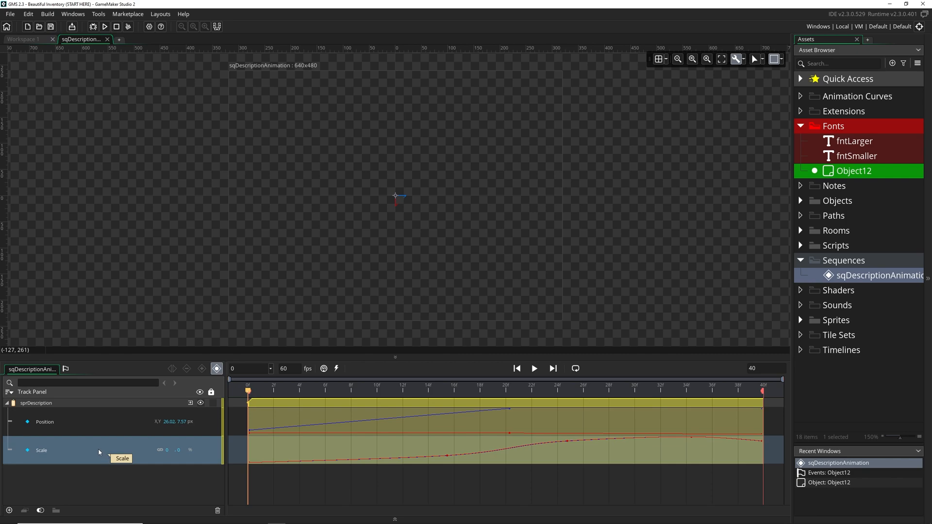
right_click(397, 450)
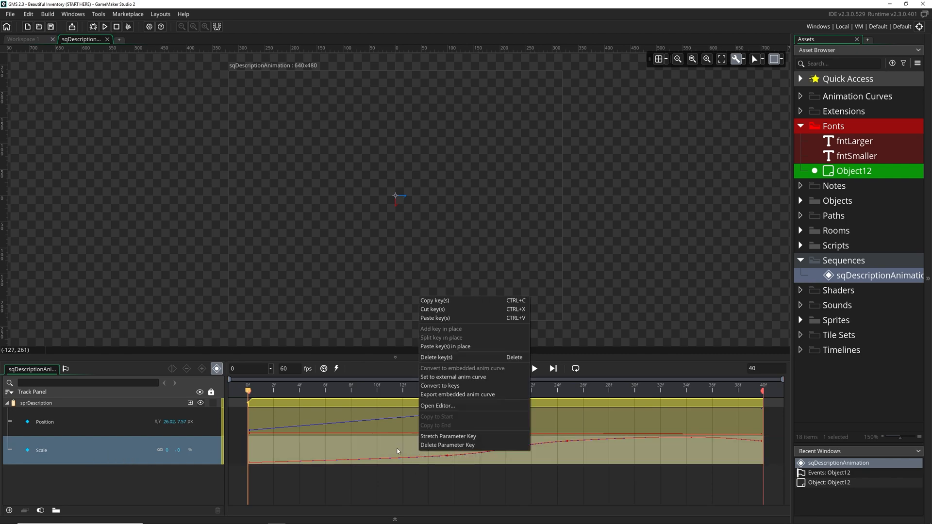
mouse_move(458, 395)
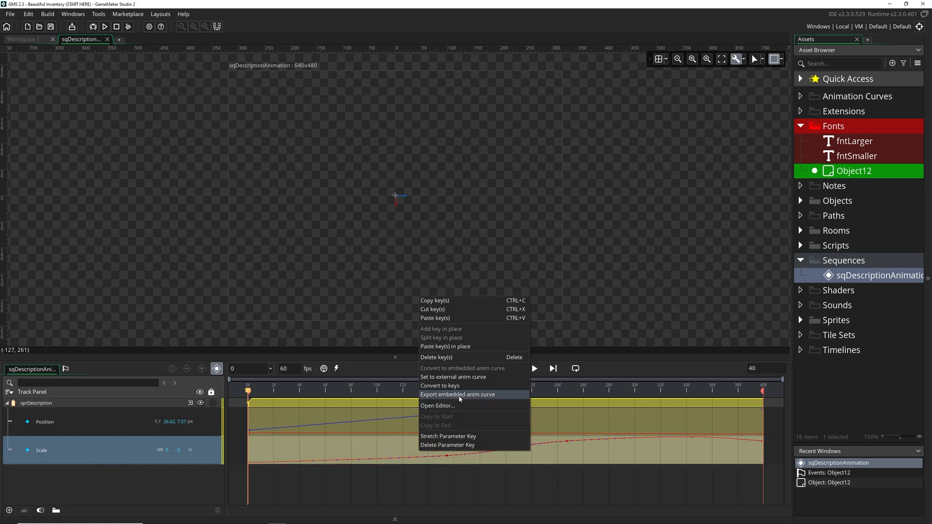
mouse_move(453, 377)
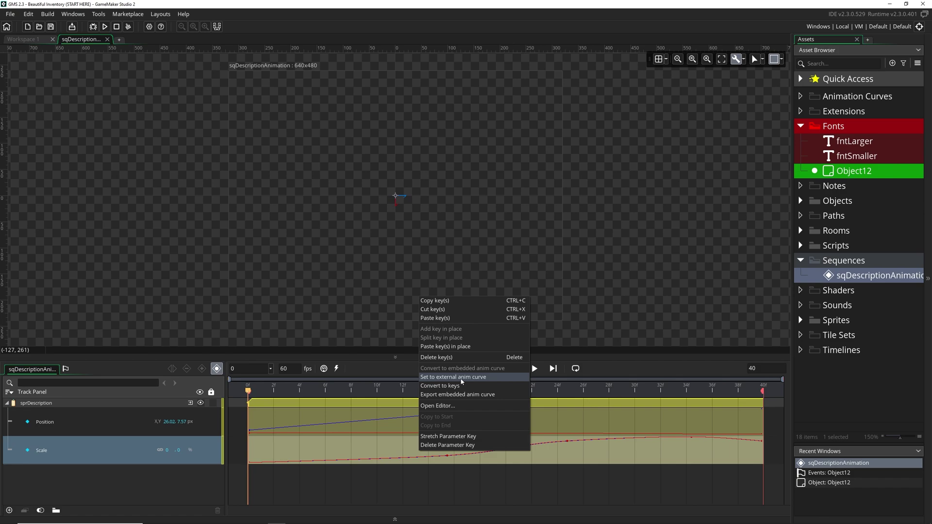
left_click(453, 377)
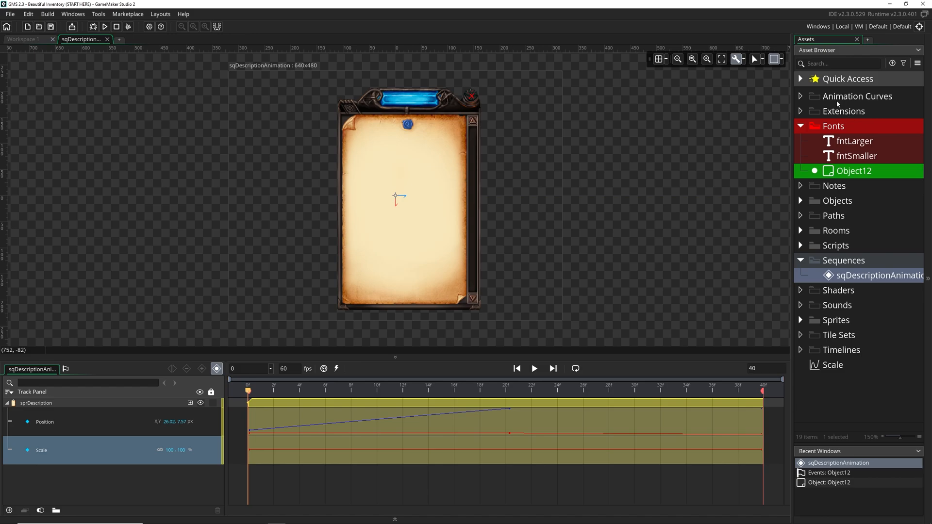
- Delete the Scale animation curve asset and confirm despite sqDescriptionAnimation referencing it
double_click(834, 365)
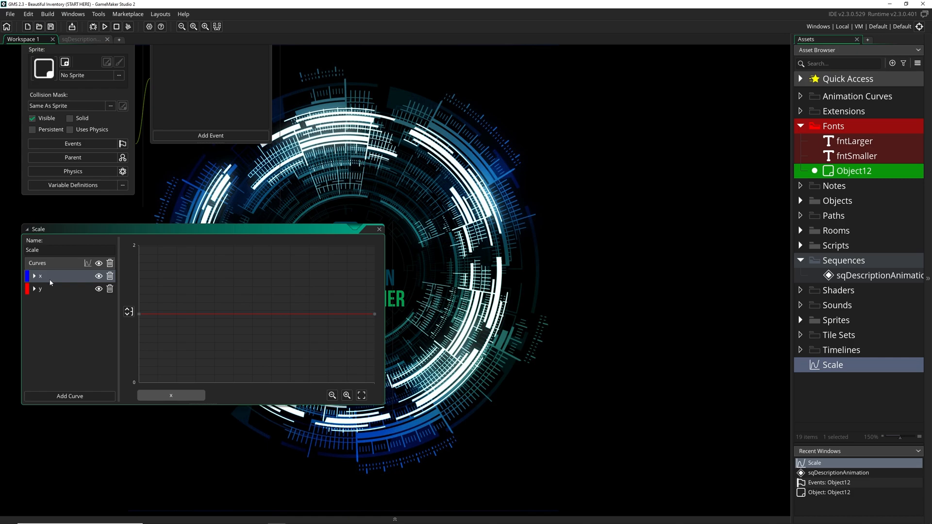
mouse_move(182, 275)
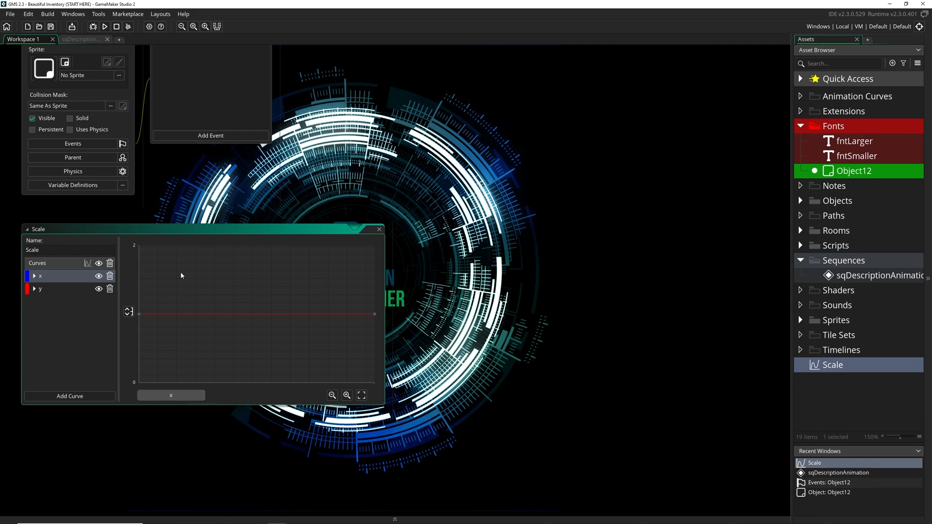
mouse_move(365, 301)
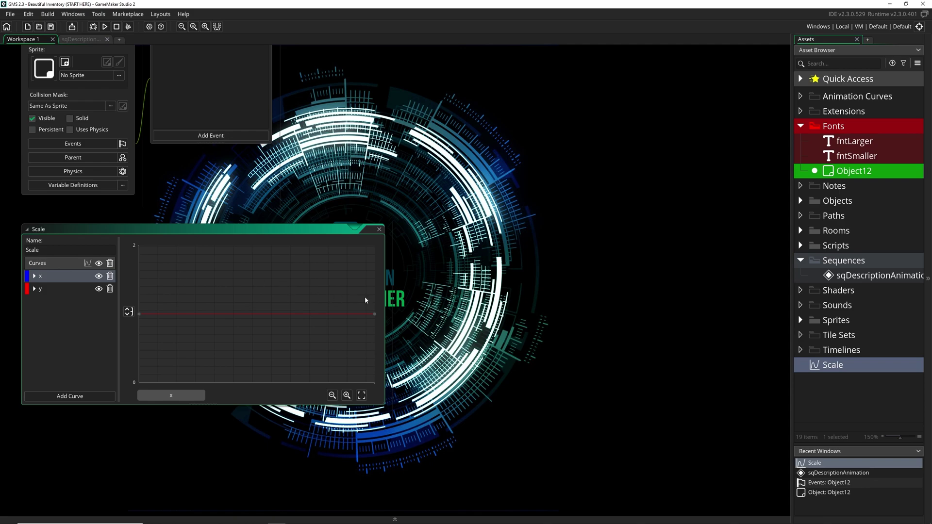
mouse_move(820, 329)
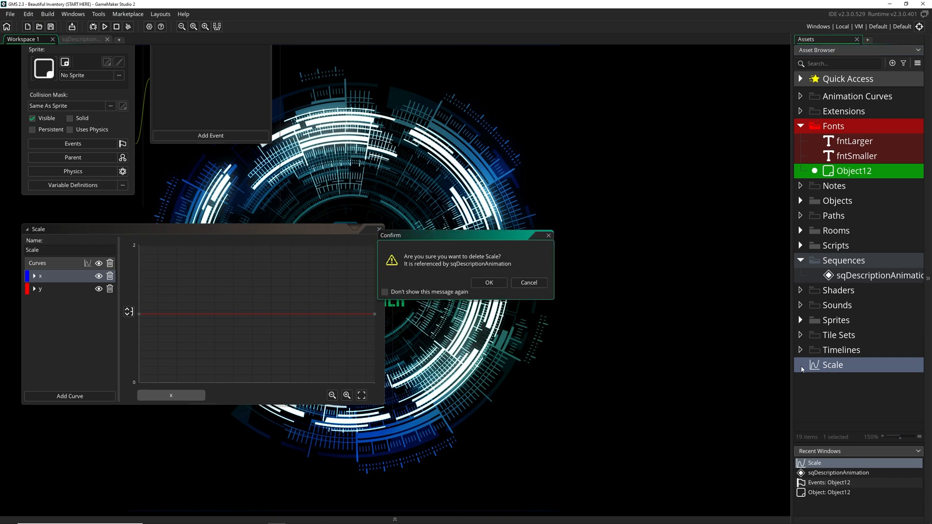
left_click(489, 283)
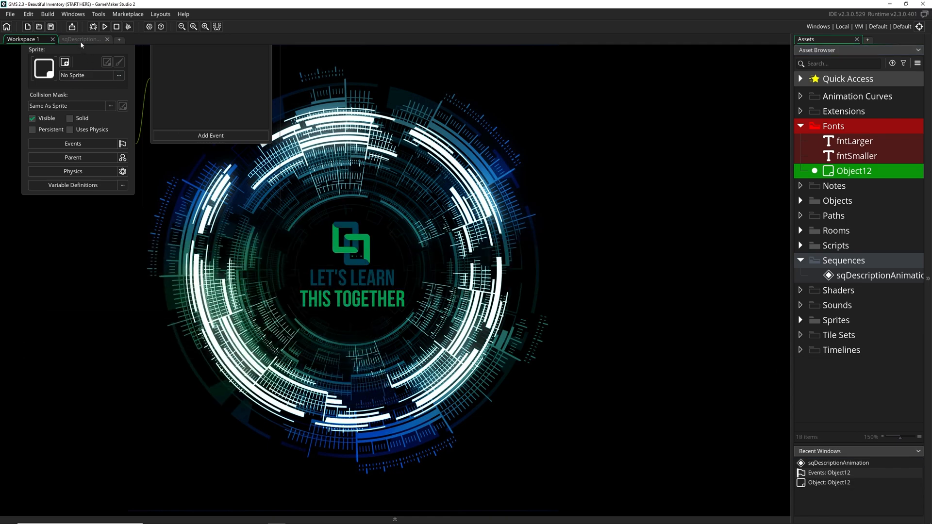
- Return to sqDescriptionAnimation and show sprDescription's frame-21 position and scale in the Inspector
left_click(82, 38)
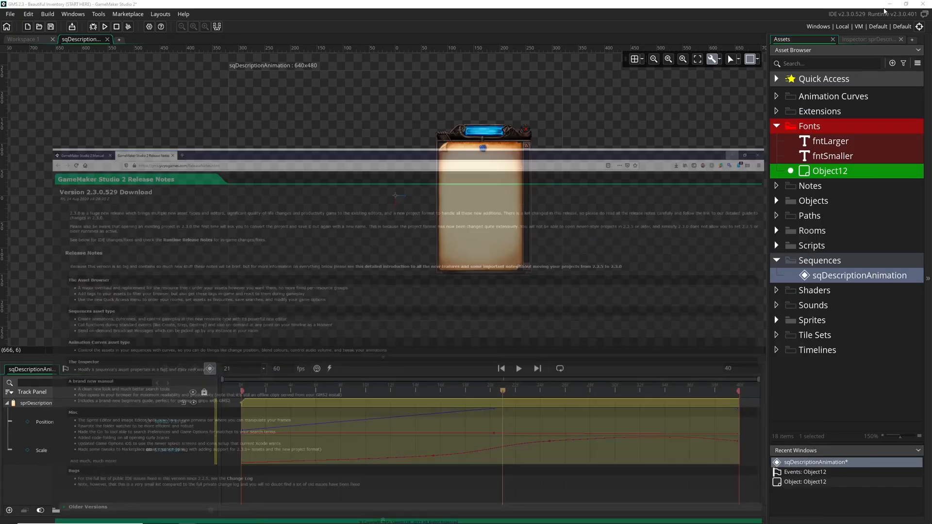
left_click(870, 39)
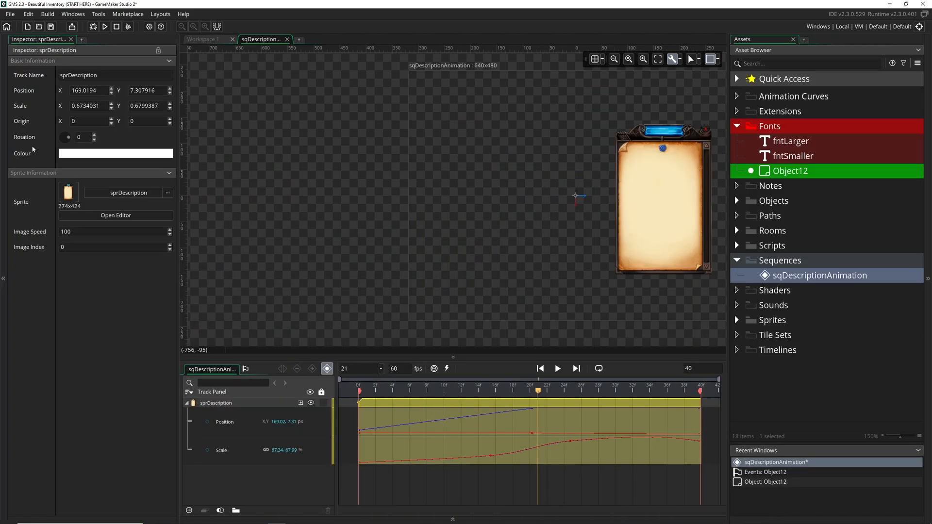
mouse_move(563, 356)
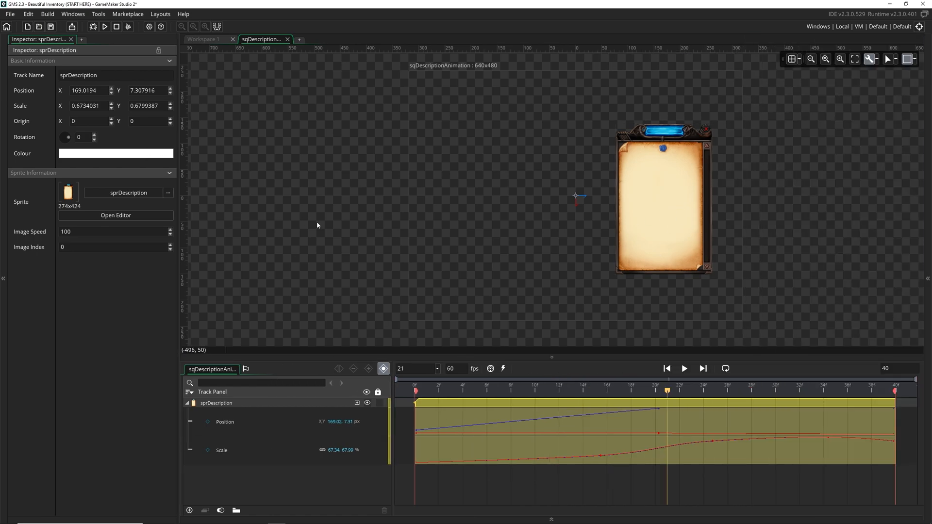
mouse_move(26, 310)
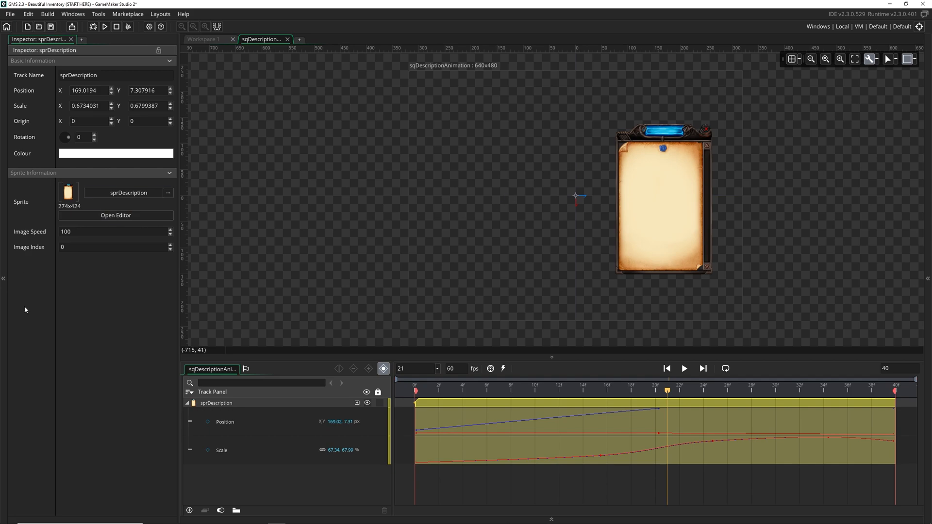
mouse_move(72, 159)
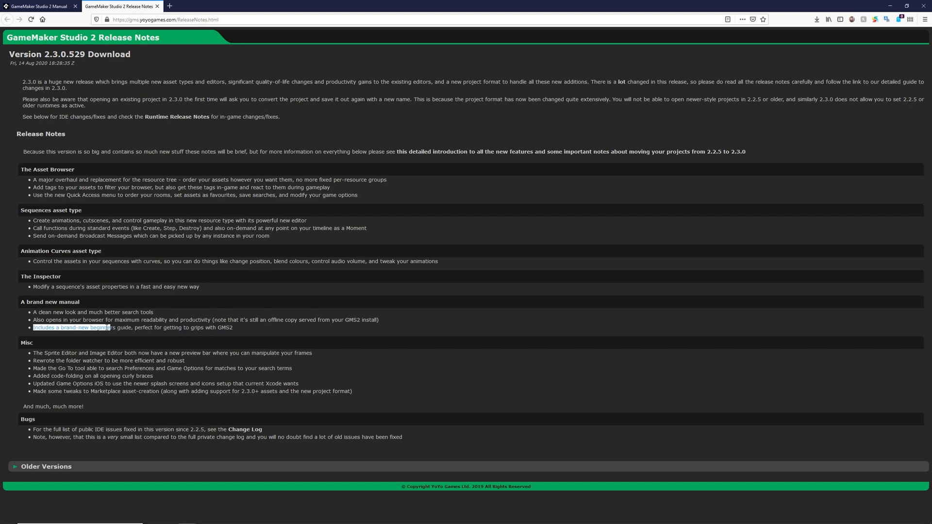
- Bring up the manual's Quick Start Guide, expand its contents tree and skim the overview
left_click(77, 327)
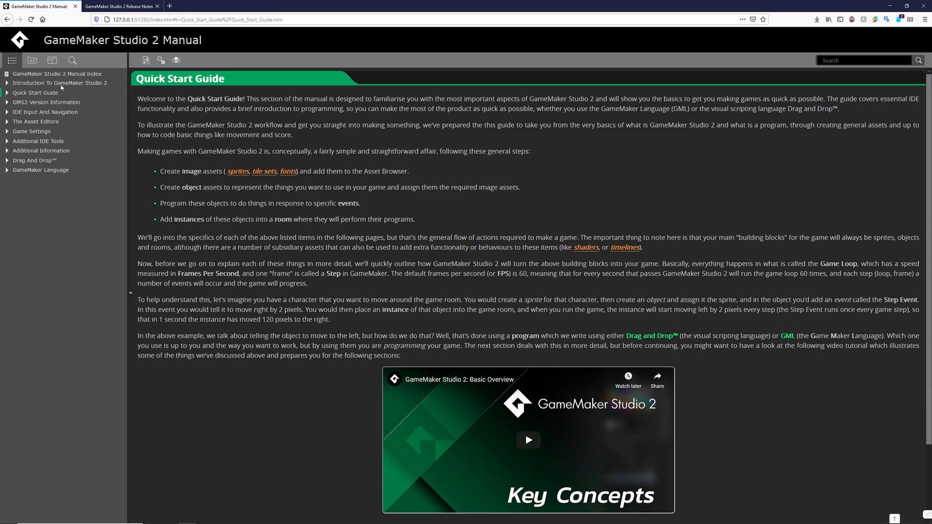
left_click(61, 83)
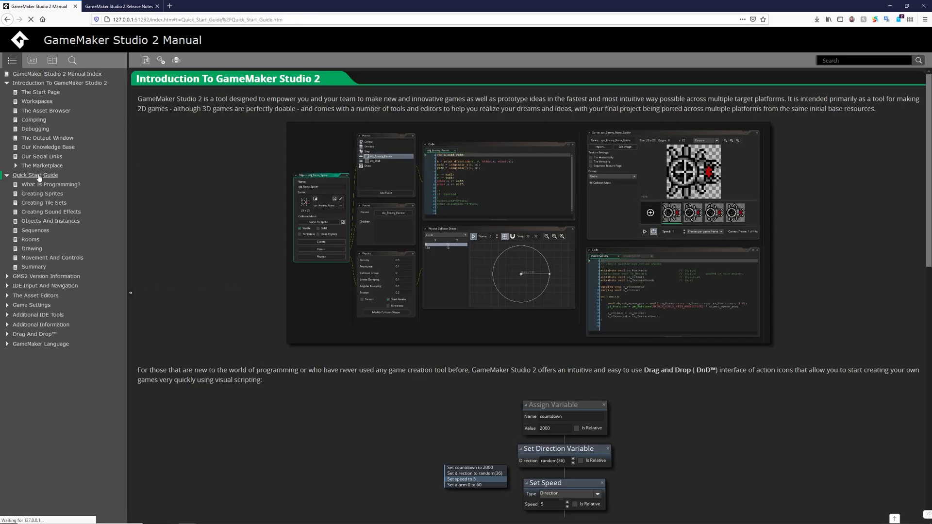
scroll("down", 3)
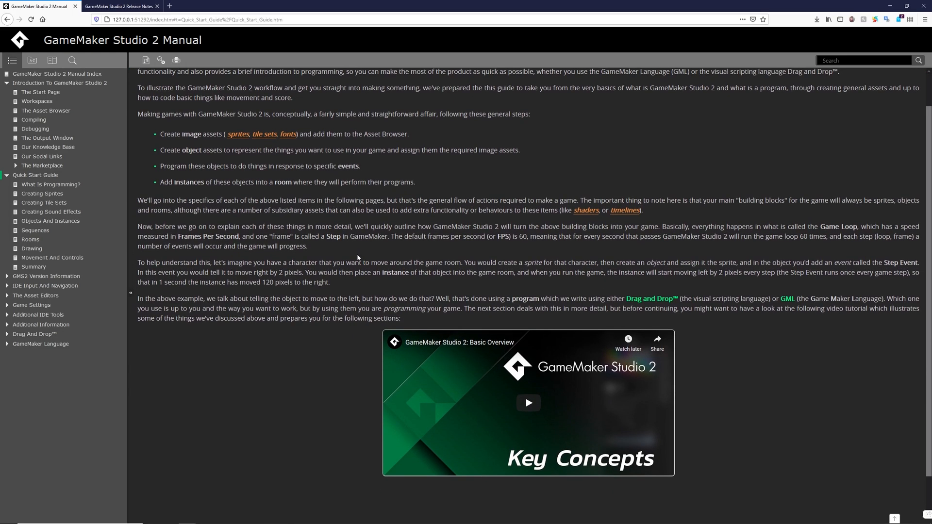
scroll("up", 3)
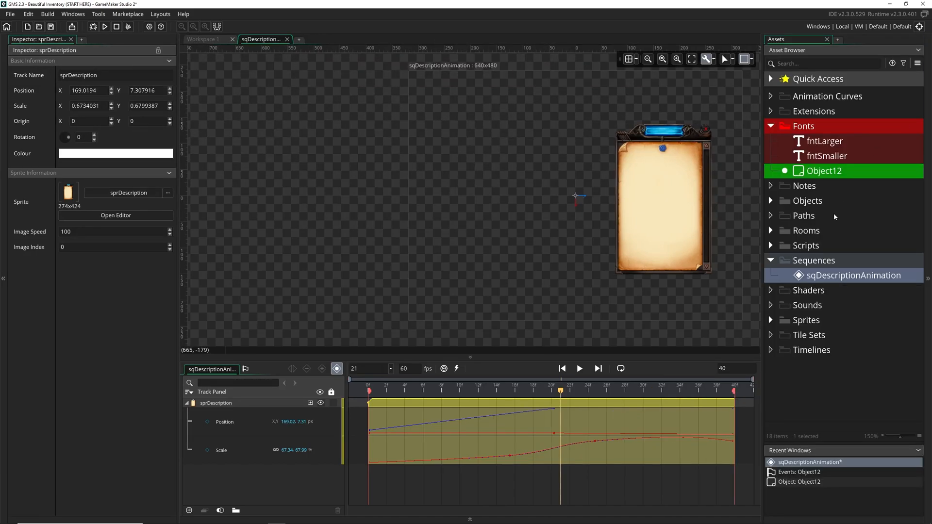
- Hide the Inspector and load sprPlayer from the Sprites group into the sprite editor
left_click(71, 39)
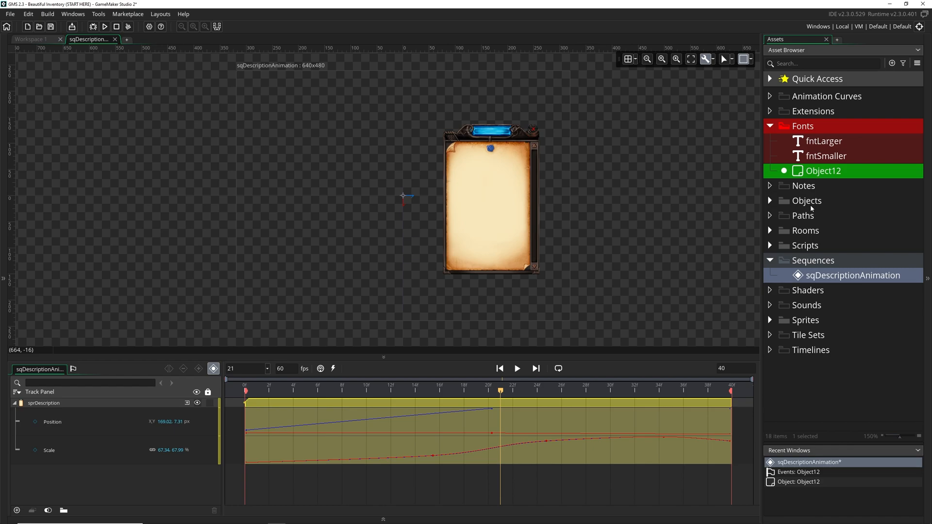
left_click(770, 320)
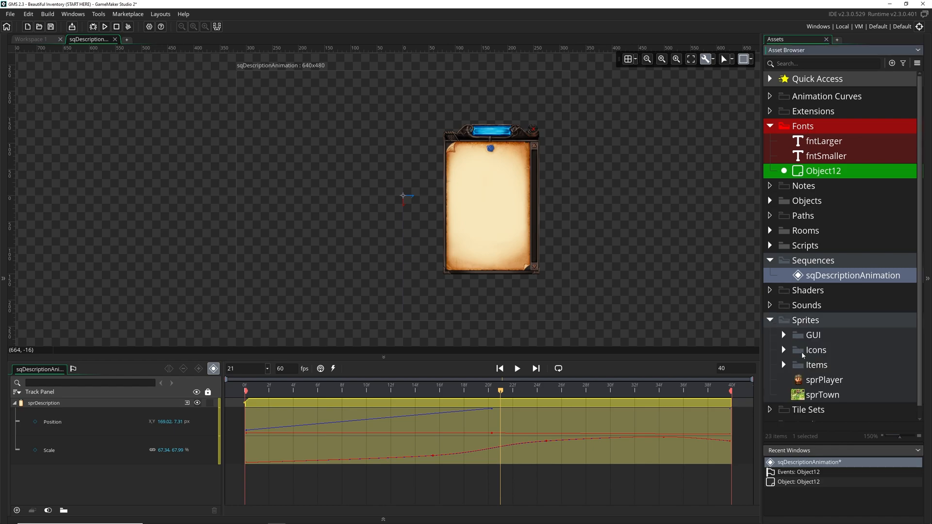
double_click(824, 379)
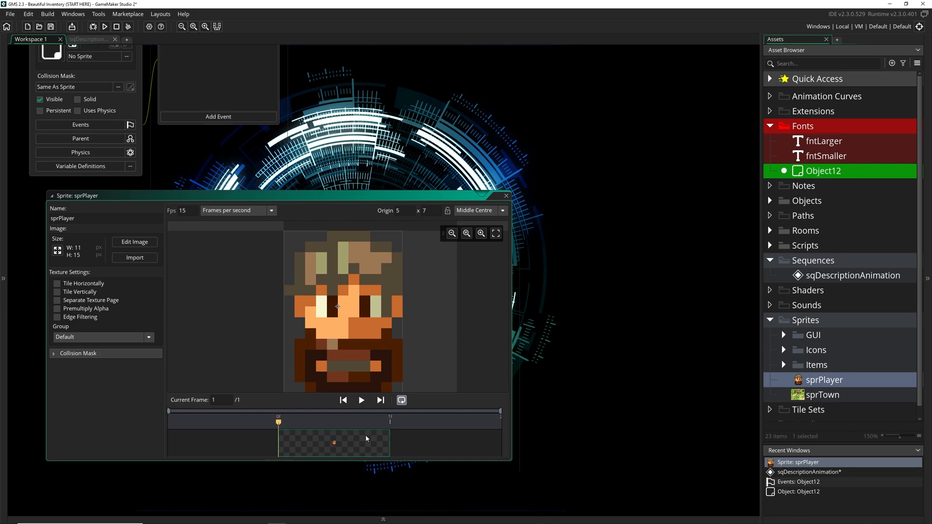
mouse_move(337, 454)
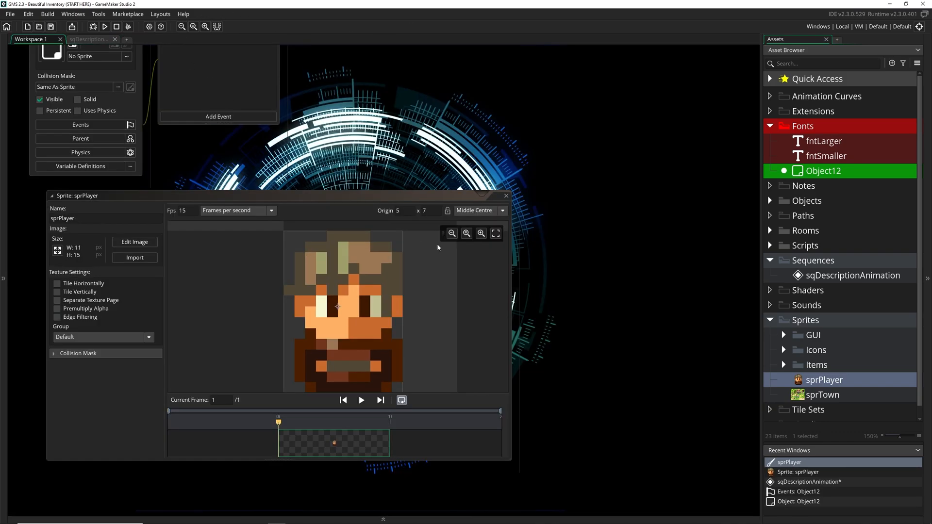
- Check sprPlayer's Collision Mask settings and close the sprite editor
left_click(78, 354)
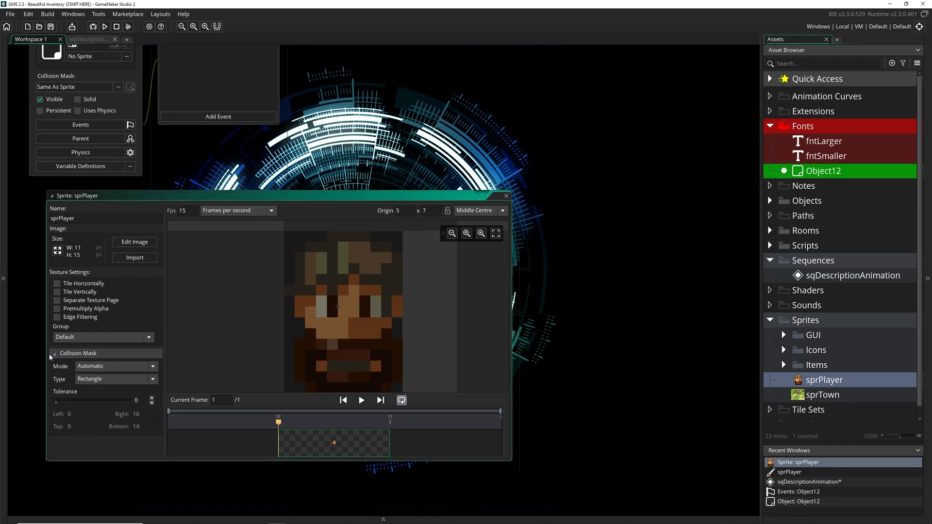
left_click(54, 354)
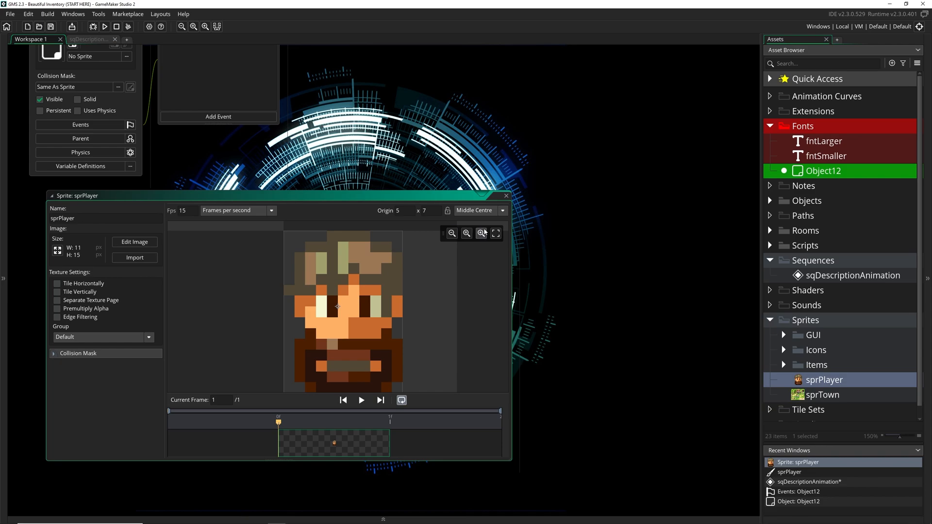
left_click(506, 196)
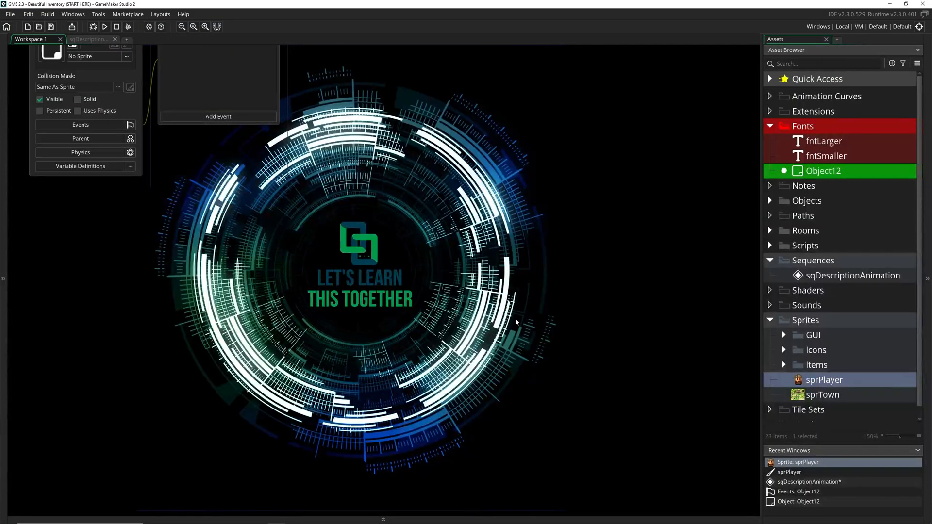
mouse_move(526, 317)
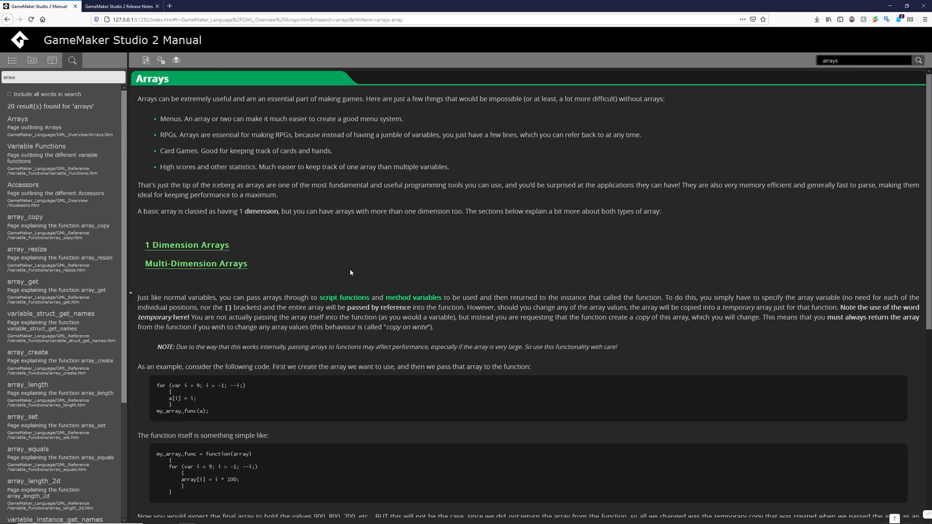
- Expand the 1 Dimension Arrays section on the manual's Arrays page
left_click(186, 245)
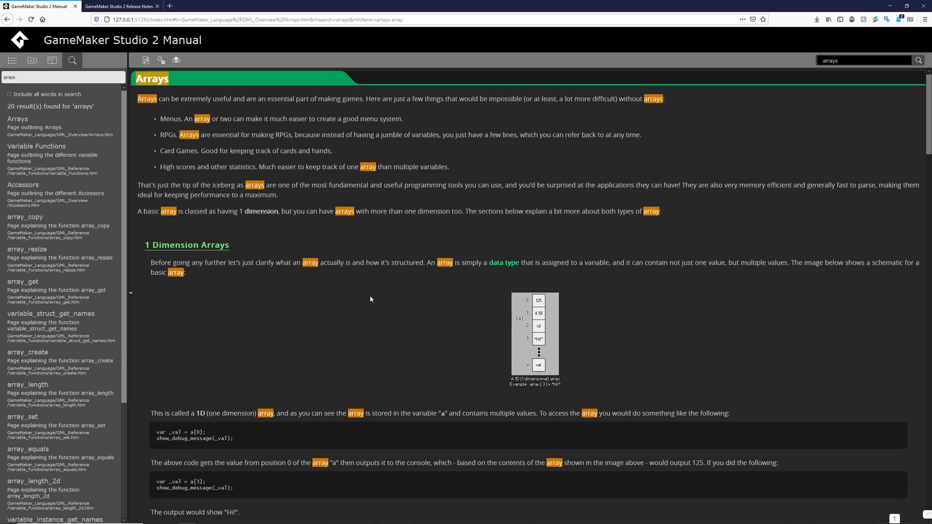
mouse_move(367, 302)
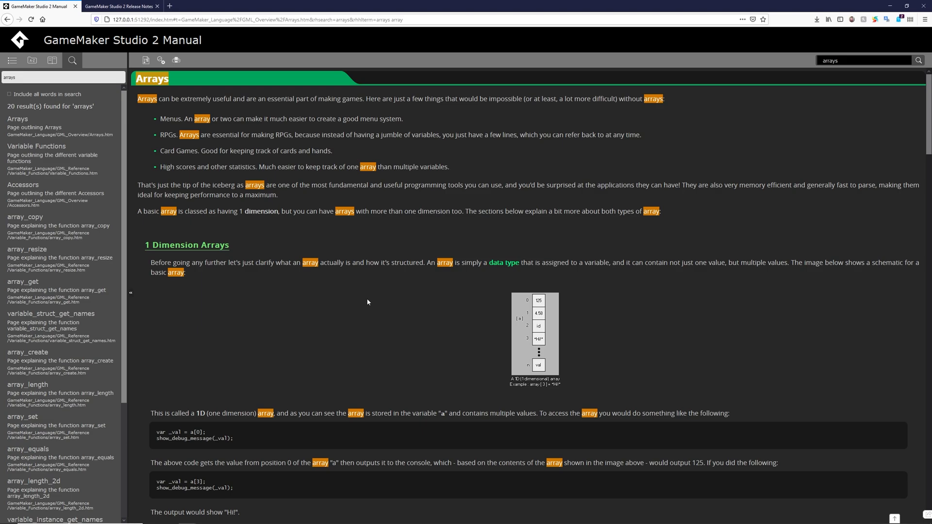
mouse_move(285, 305)
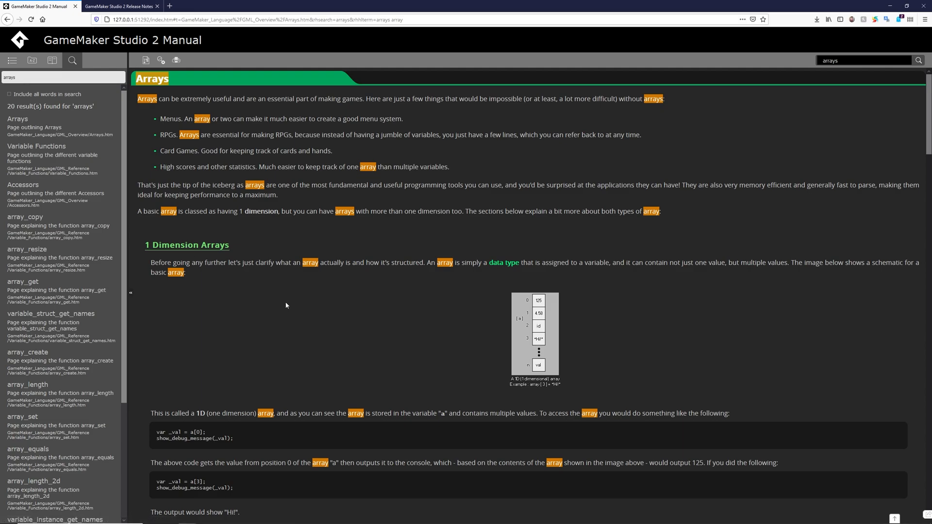
mouse_move(534, 297)
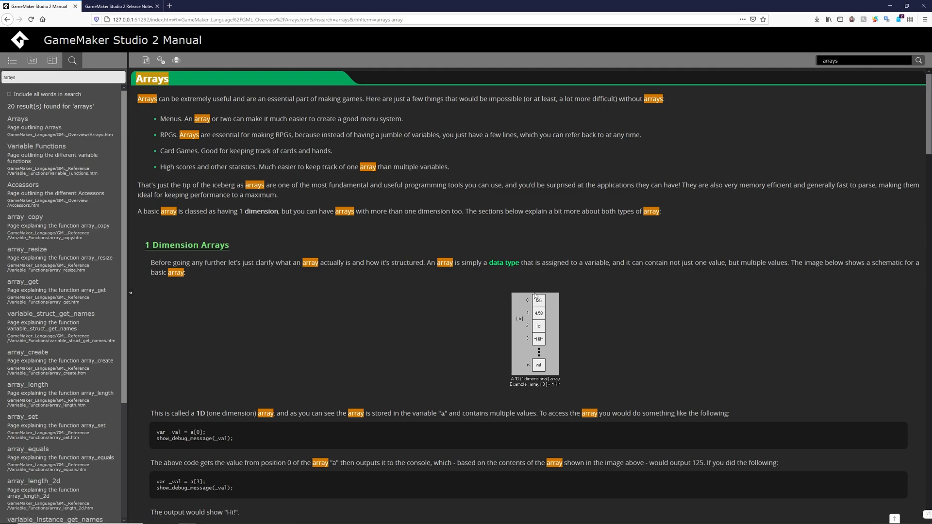
mouse_move(548, 254)
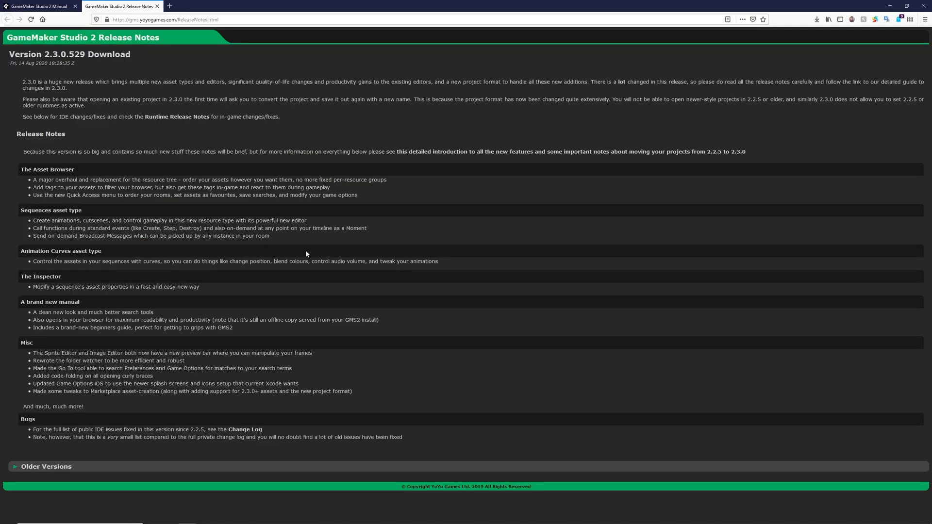
mouse_move(443, 337)
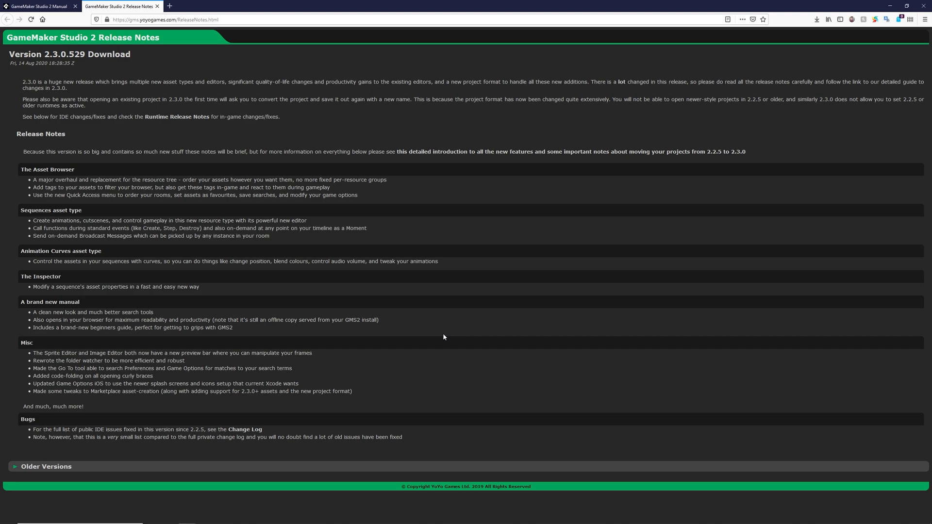
mouse_move(452, 311)
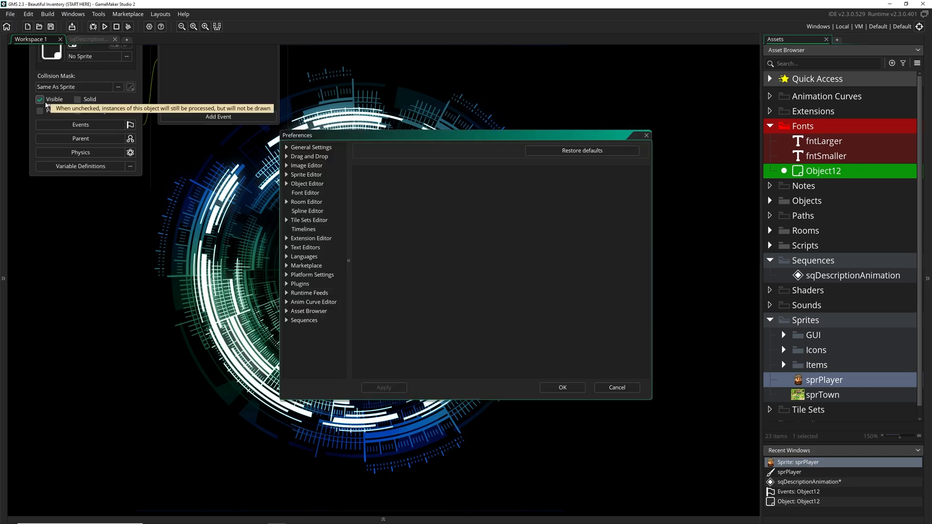
- Review the General Settings preferences and close Preferences with OK
left_click(311, 147)
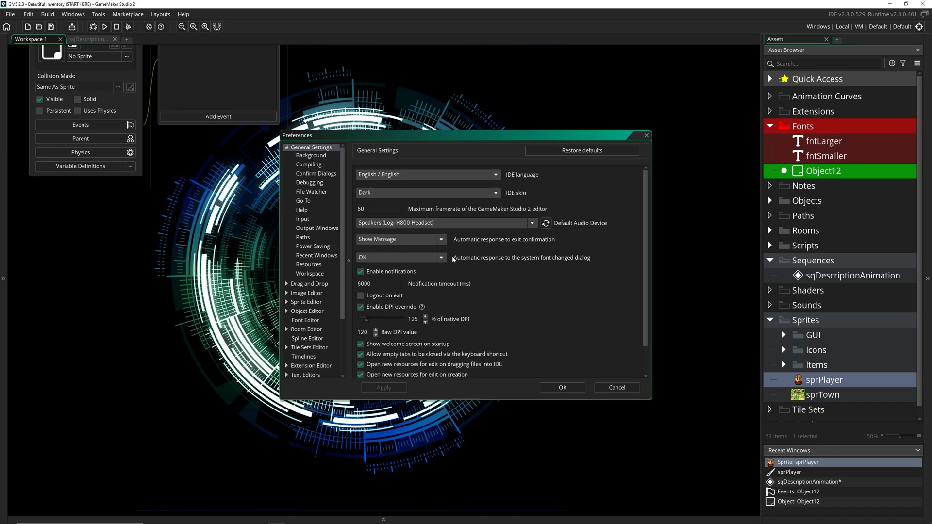
left_click(440, 257)
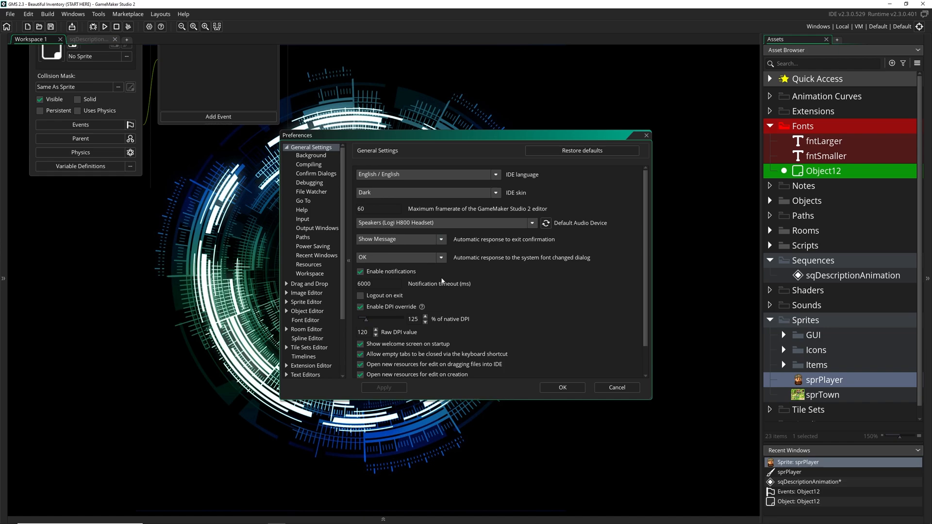
left_click(616, 387)
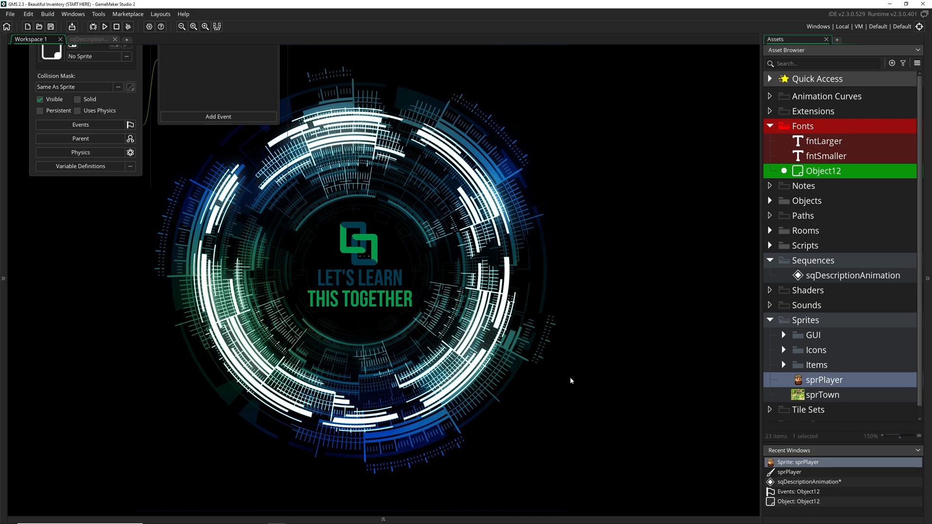
left_click(183, 13)
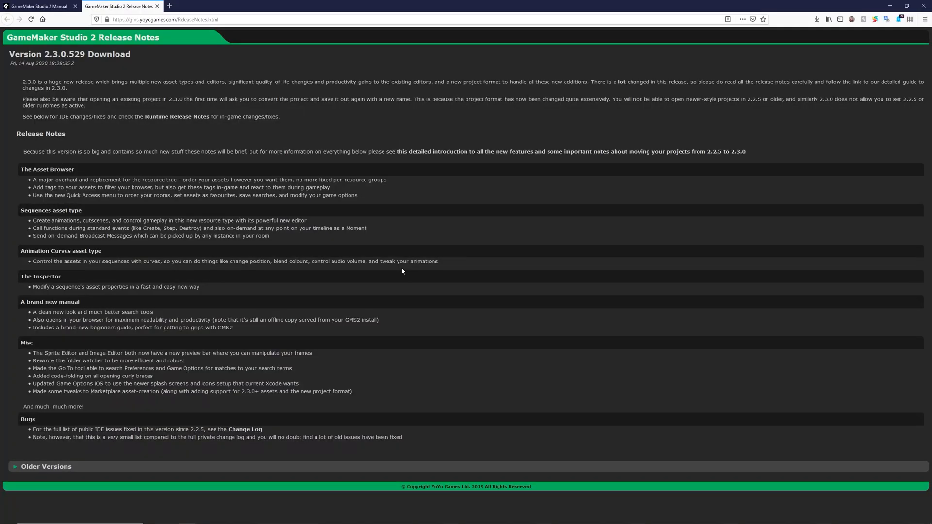
mouse_move(183, 147)
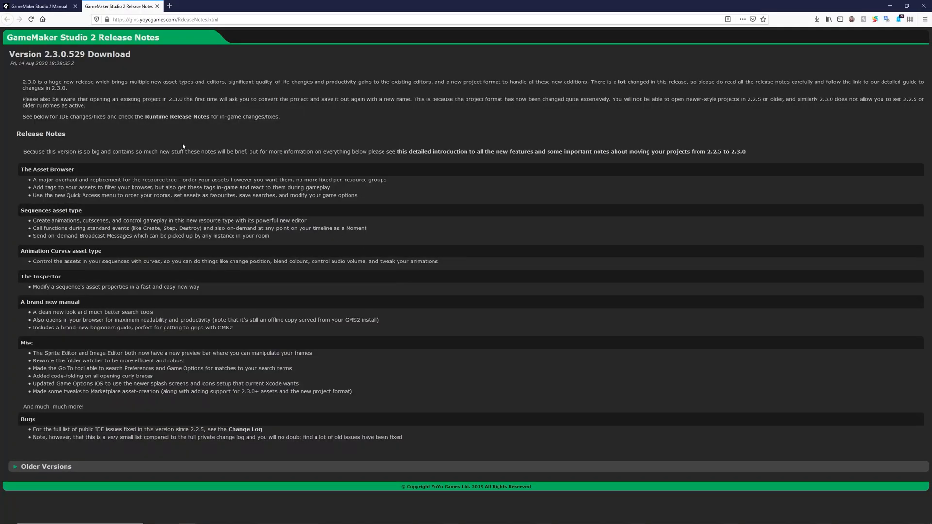
mouse_move(235, 110)
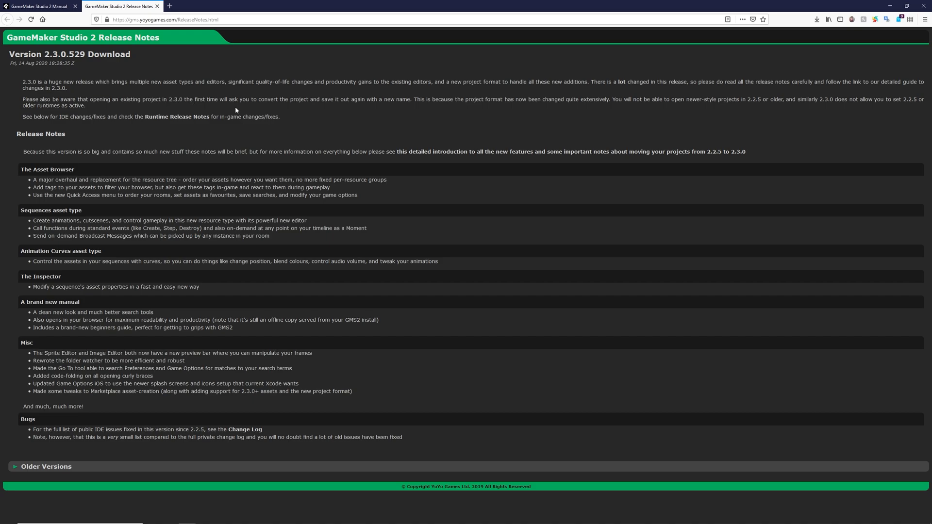
mouse_move(332, 114)
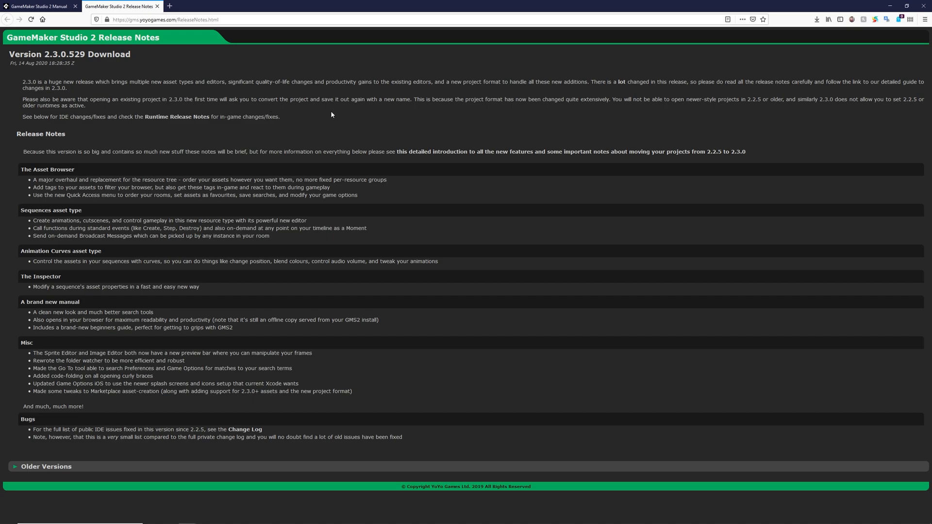
mouse_move(410, 119)
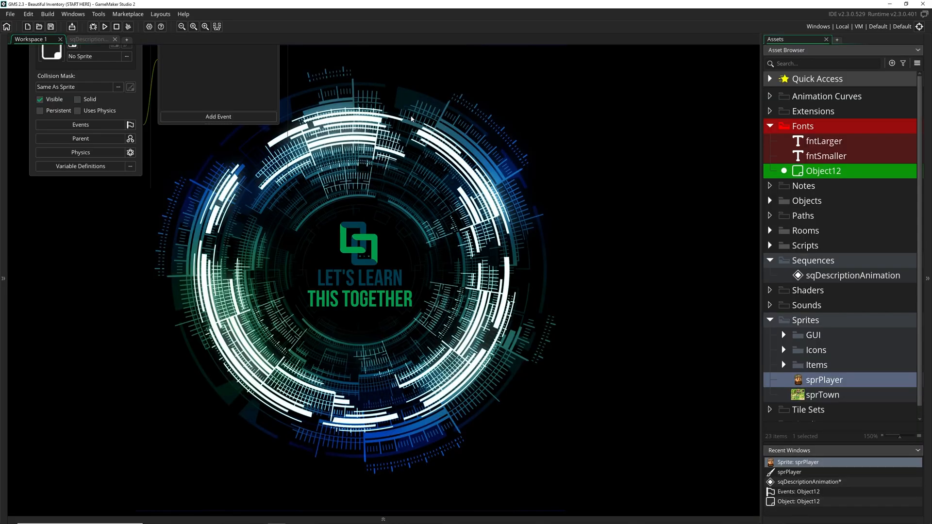
- Reveal the Camera and Inventory scripts, review the Camera script's functions, then close it
left_click(769, 245)
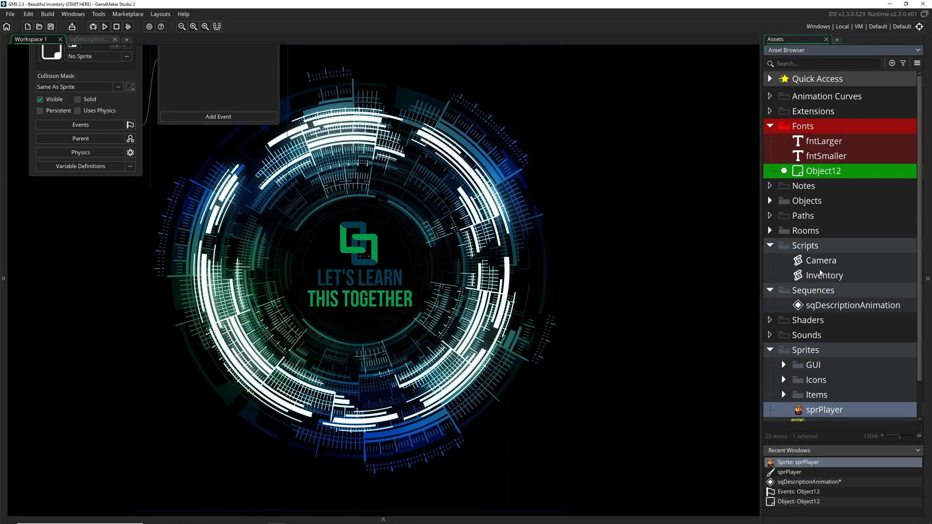
double_click(822, 260)
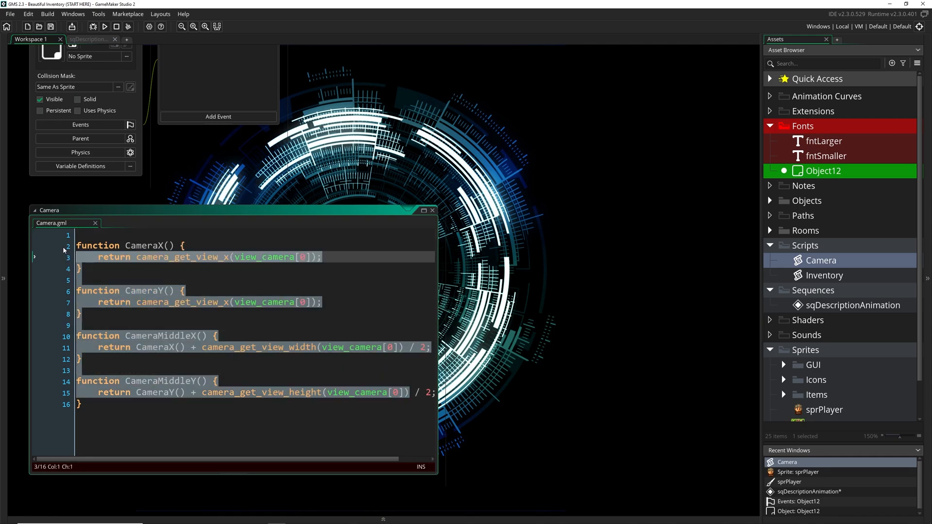
left_click(219, 257)
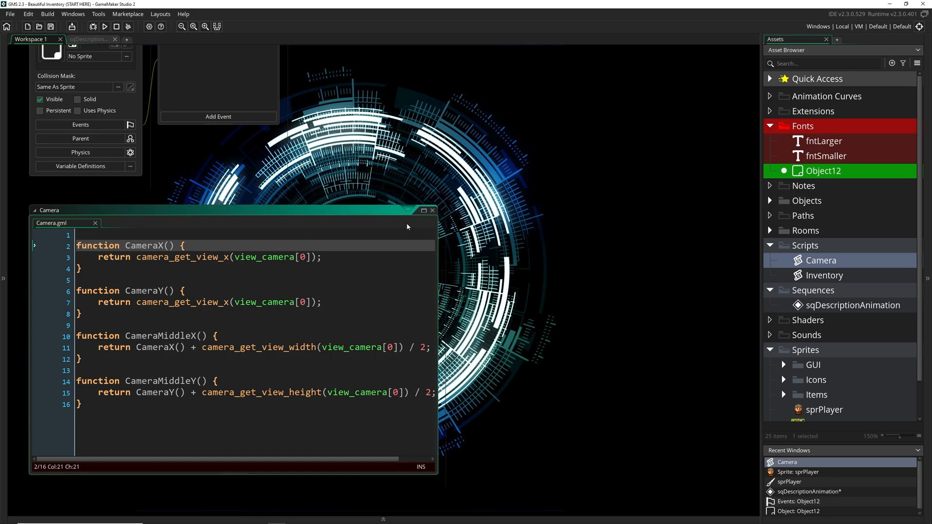
left_click(432, 210)
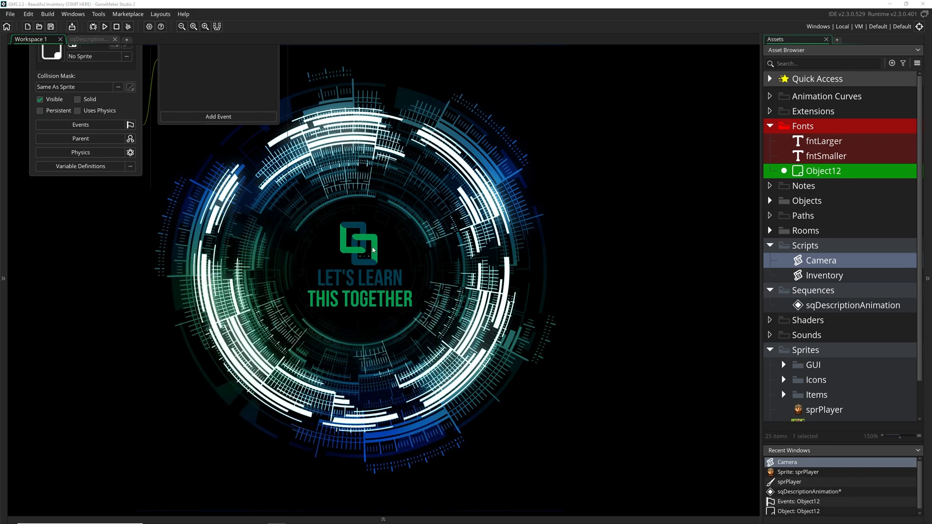